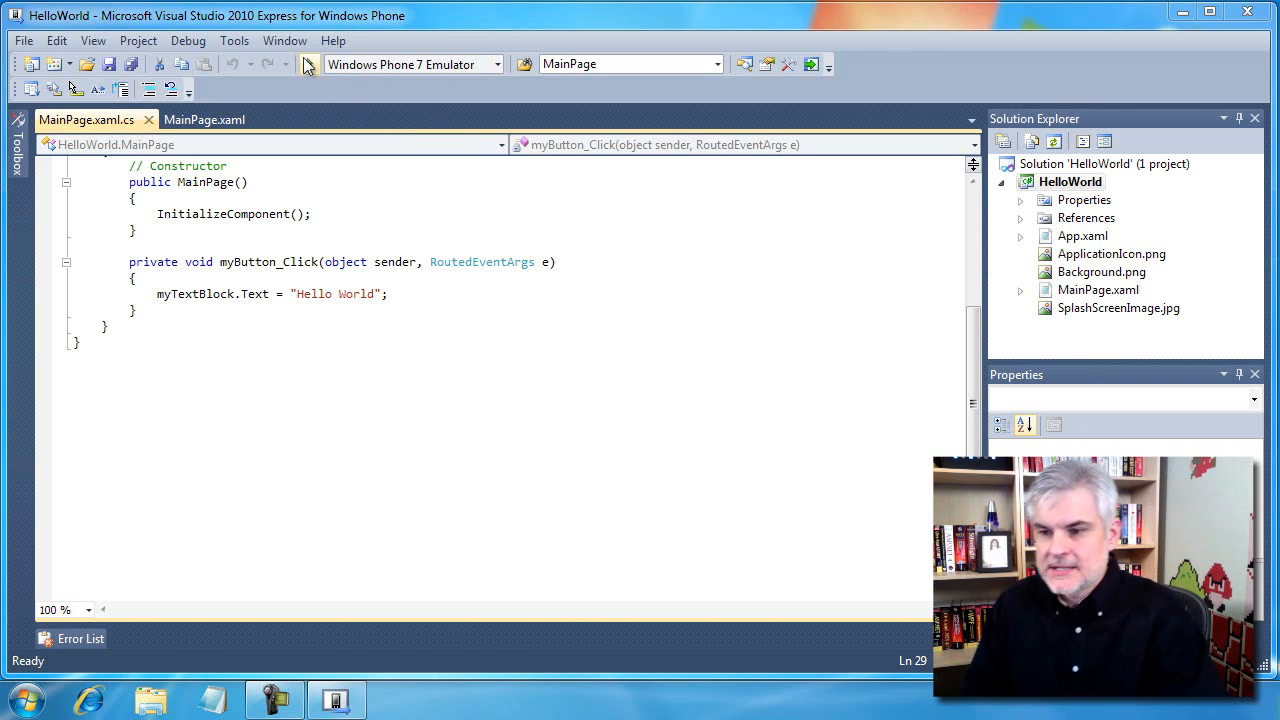
{"action": "mouse_move", "coordinate": [312, 64]}
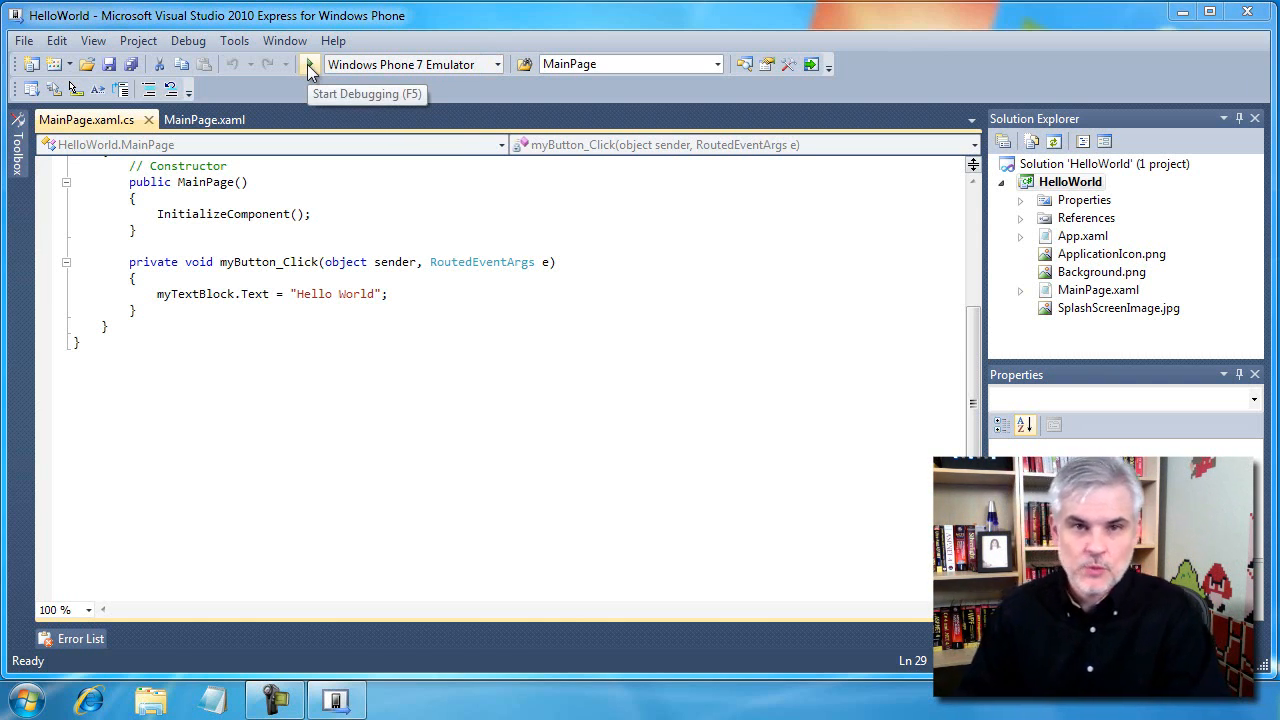
Start debugging so HelloWorld launches in the Windows Phone 7 emulator showing Click Me
{"action": "left_click", "coordinate": [310, 64]}
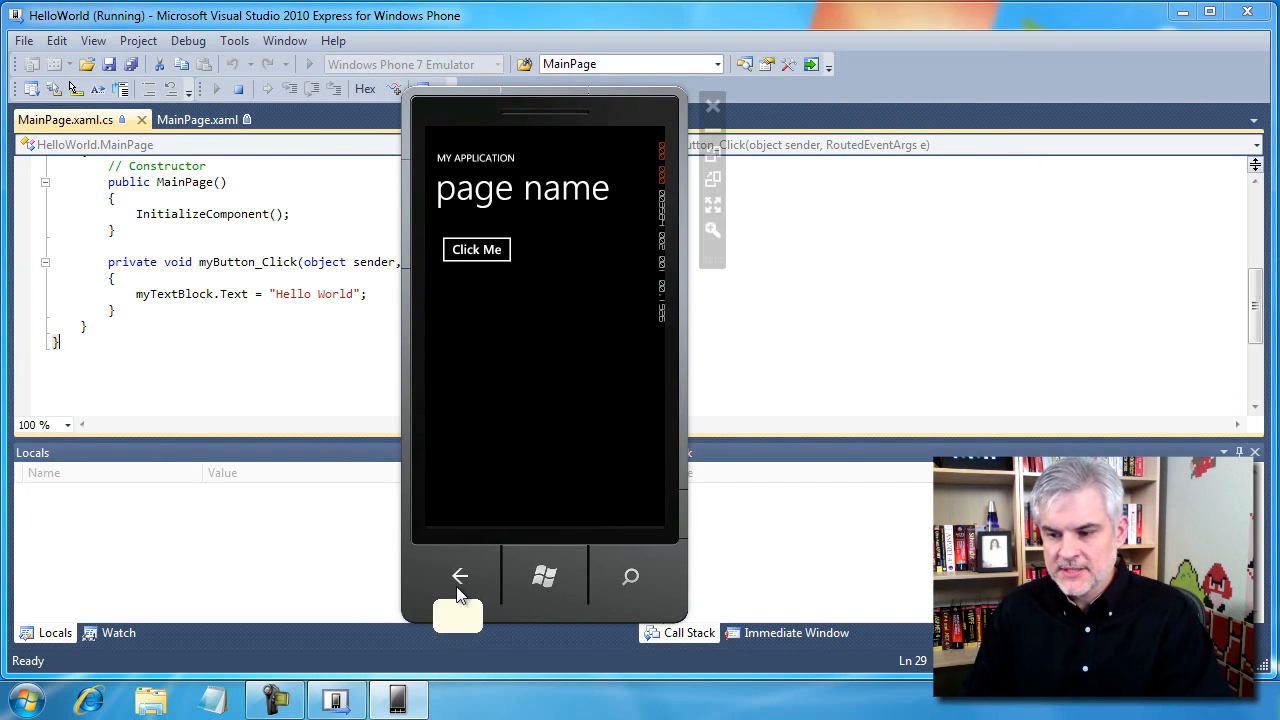
{"action": "mouse_move", "coordinate": [460, 576]}
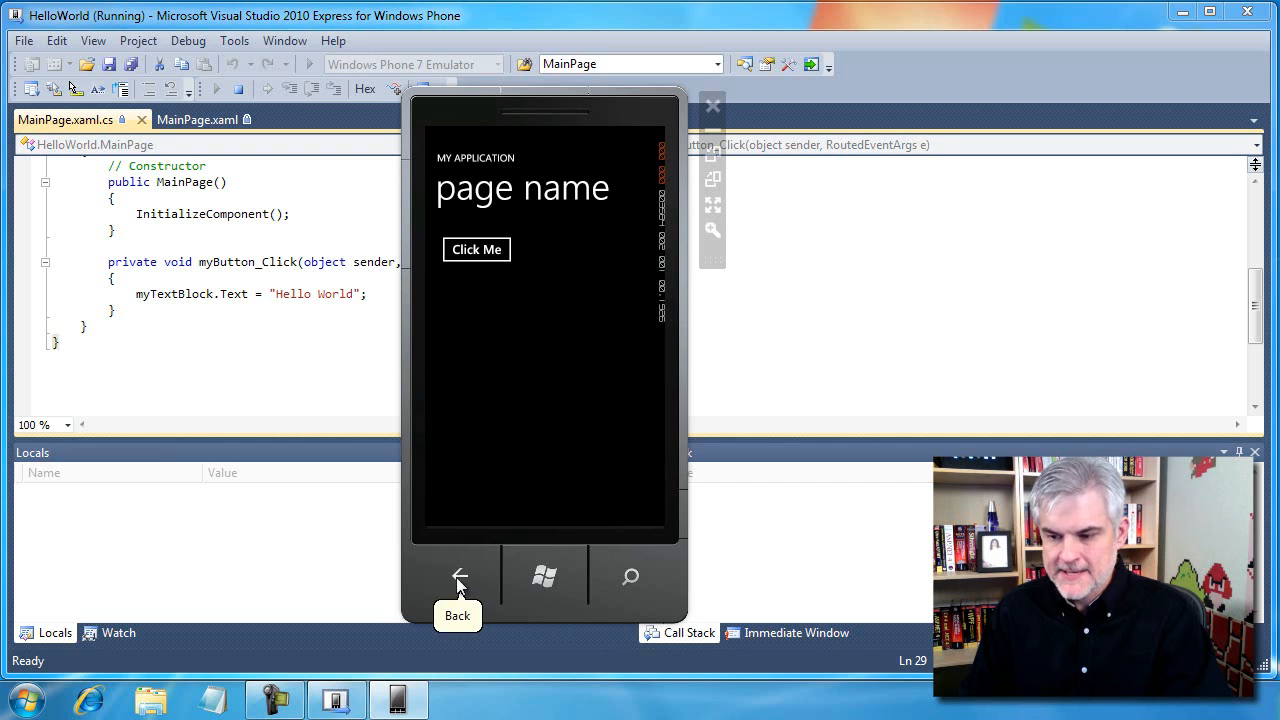
{"action": "mouse_move", "coordinate": [468, 578]}
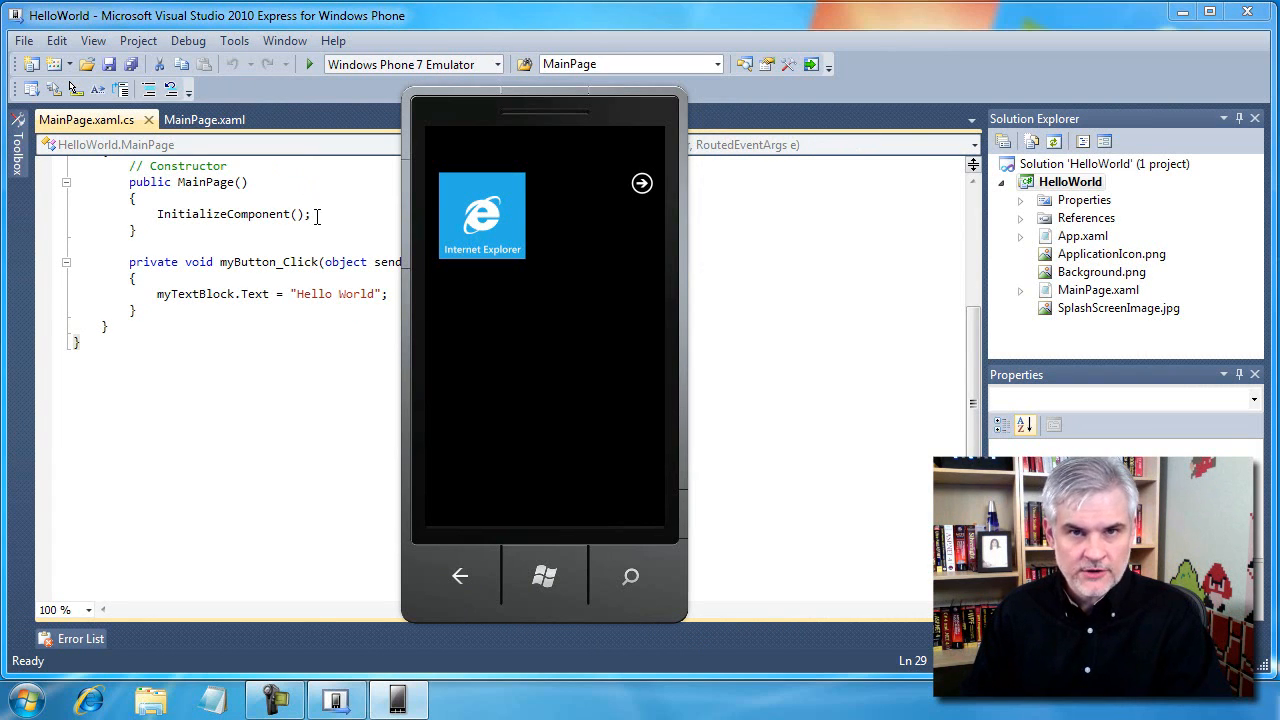
{"action": "mouse_move", "coordinate": [476, 154]}
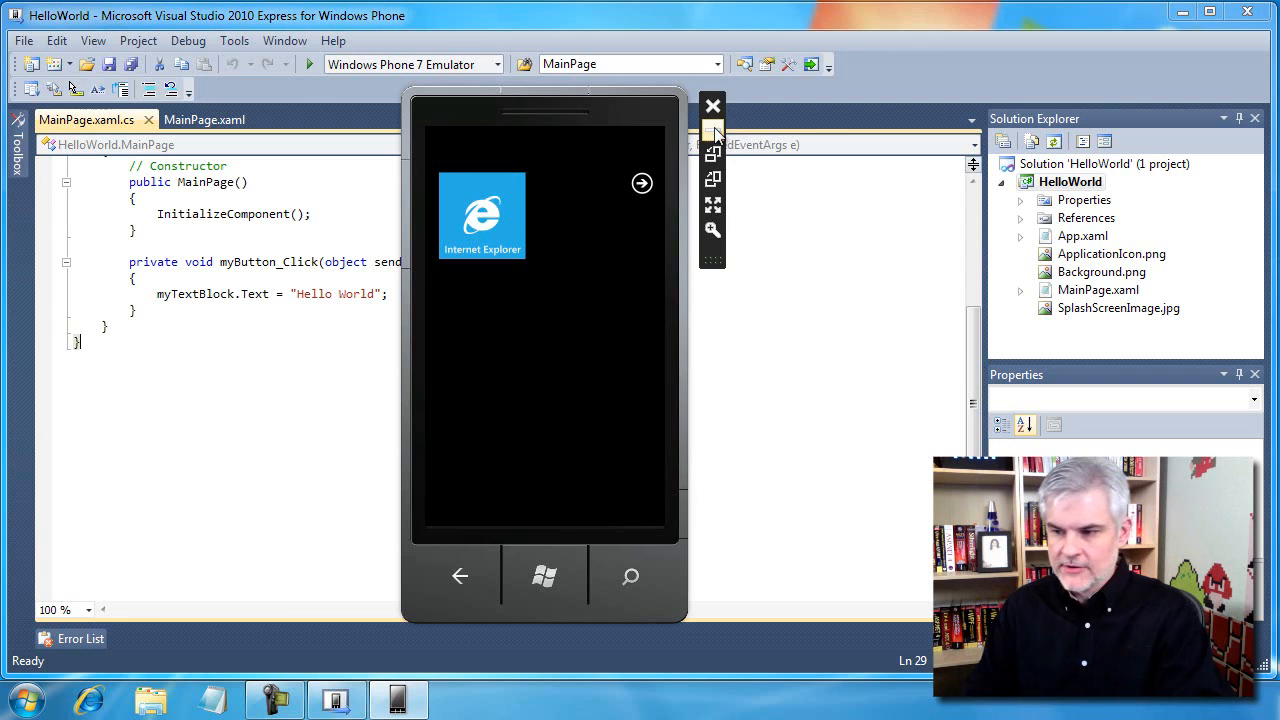
Minimize the emulator from its side toolbar and restore it from the Windows taskbar
{"action": "left_click", "coordinate": [712, 104]}
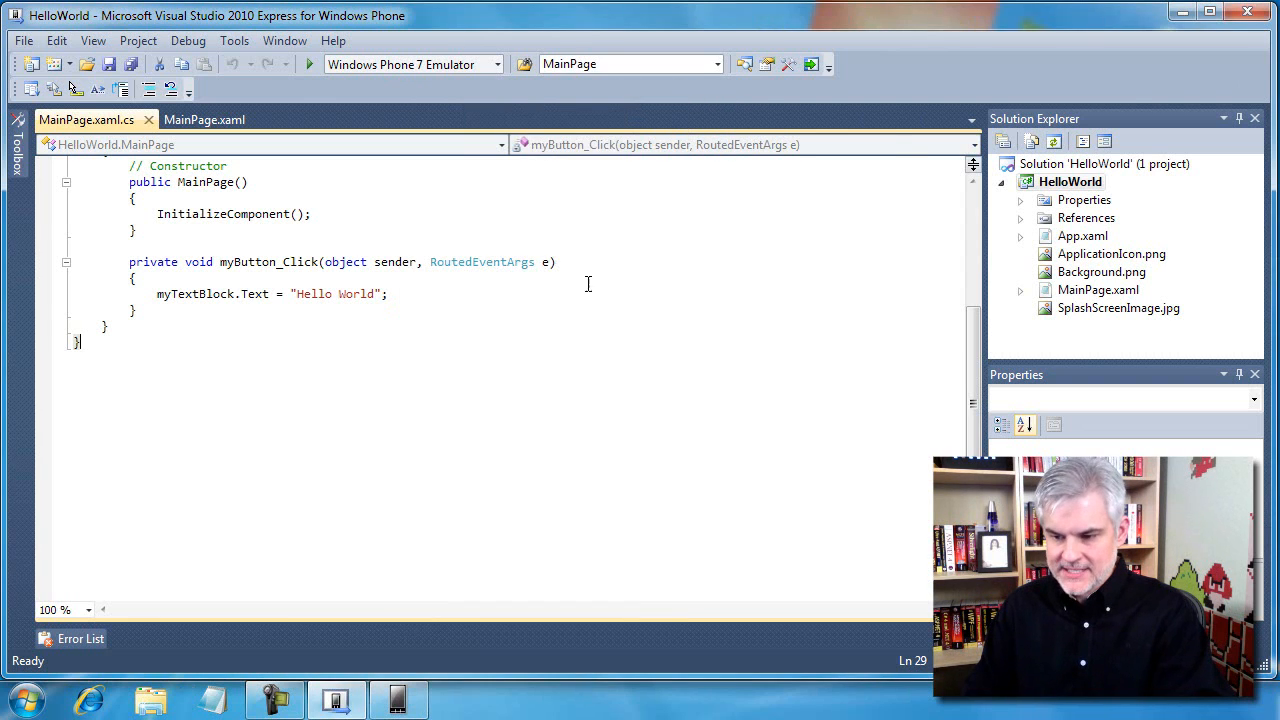
{"action": "mouse_move", "coordinate": [336, 700]}
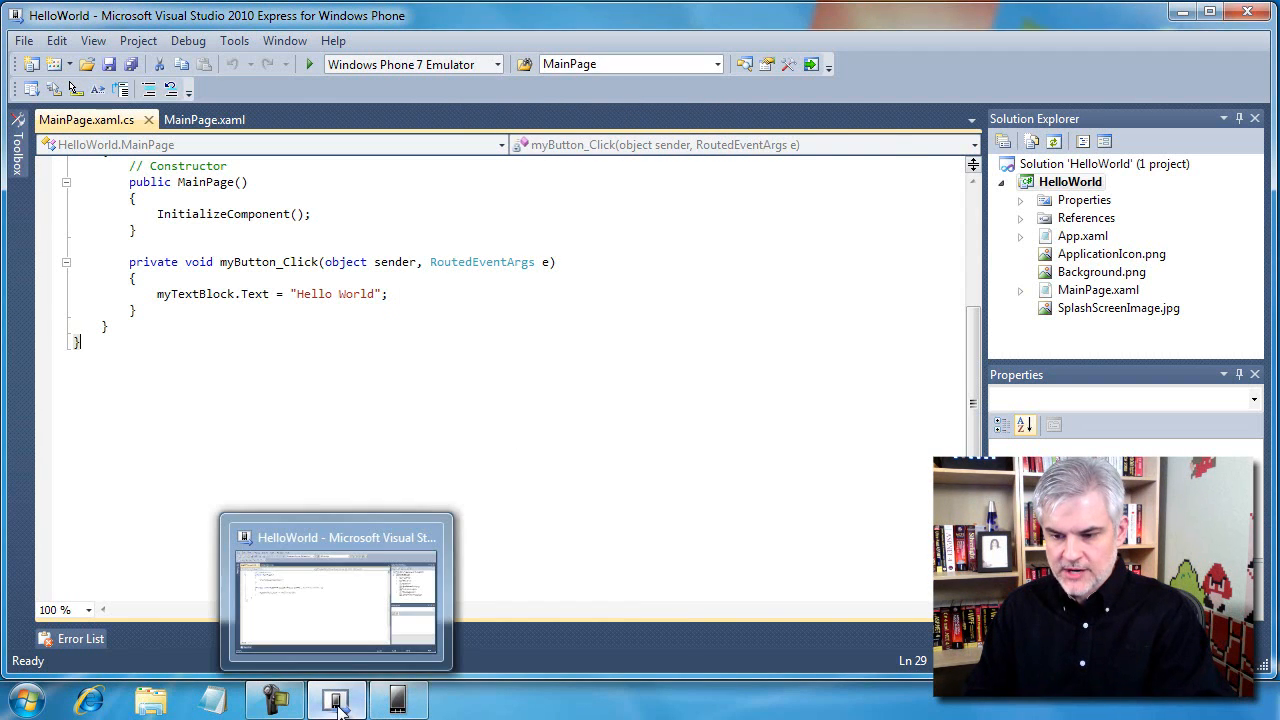
{"action": "left_click", "coordinate": [336, 700]}
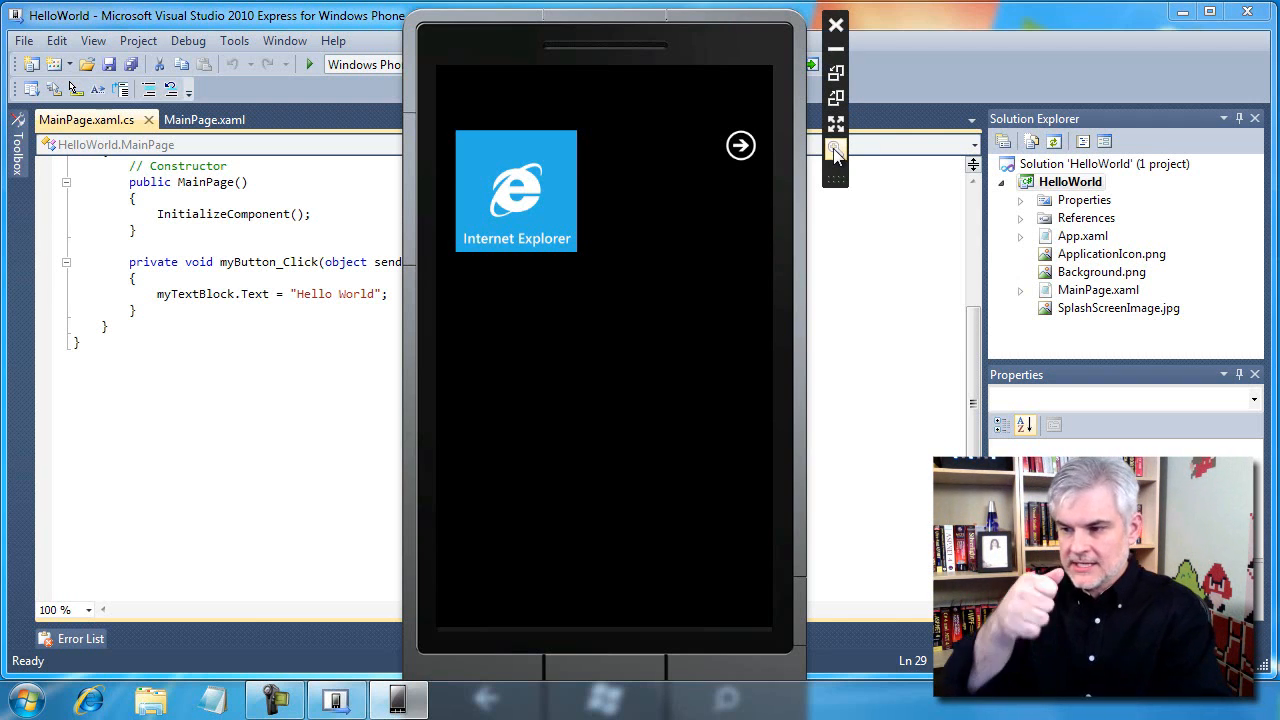
Set the emulator zoom to 50% and drag it toward the centre of the screen
{"action": "left_click", "coordinate": [836, 150]}
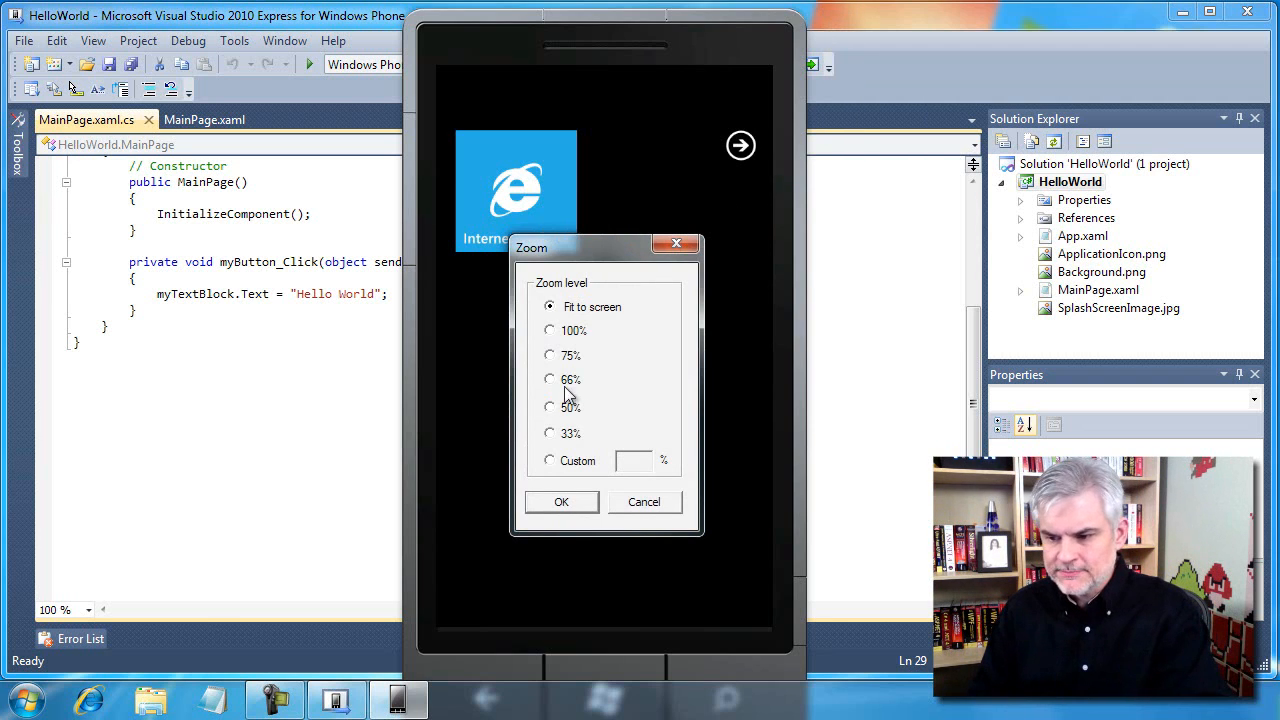
{"action": "left_click", "coordinate": [548, 408]}
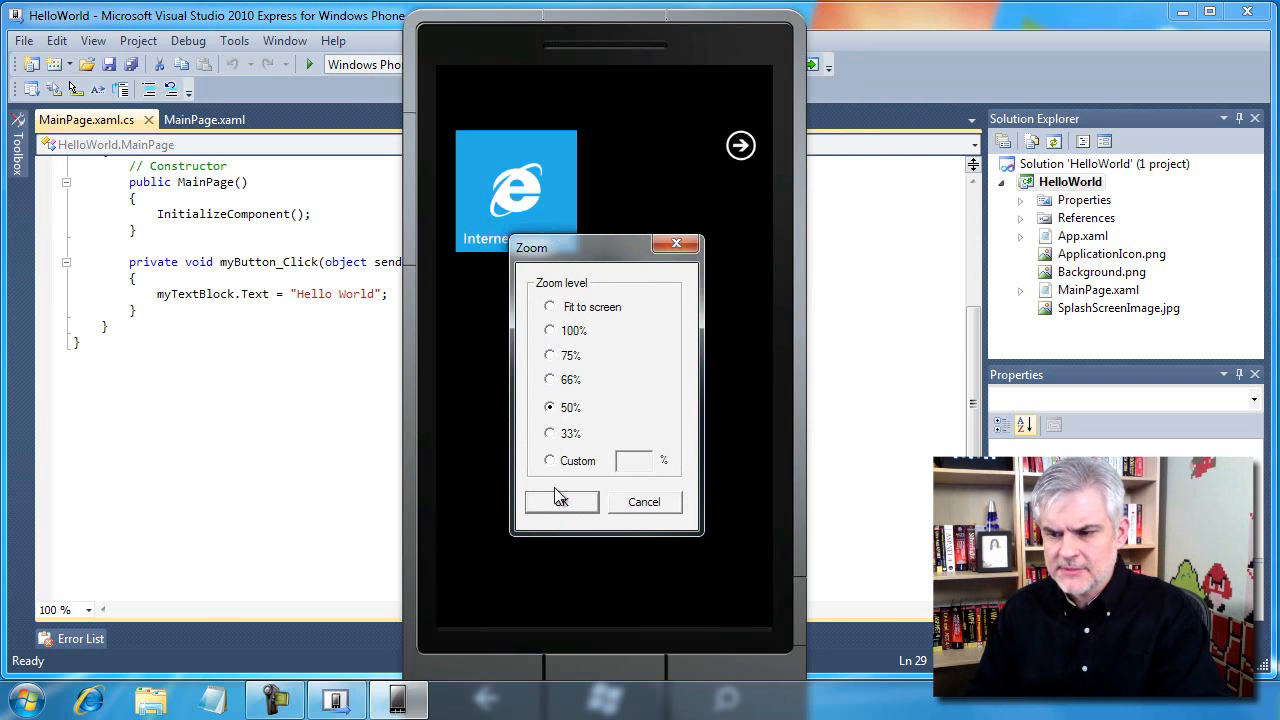
{"action": "left_click", "coordinate": [560, 500]}
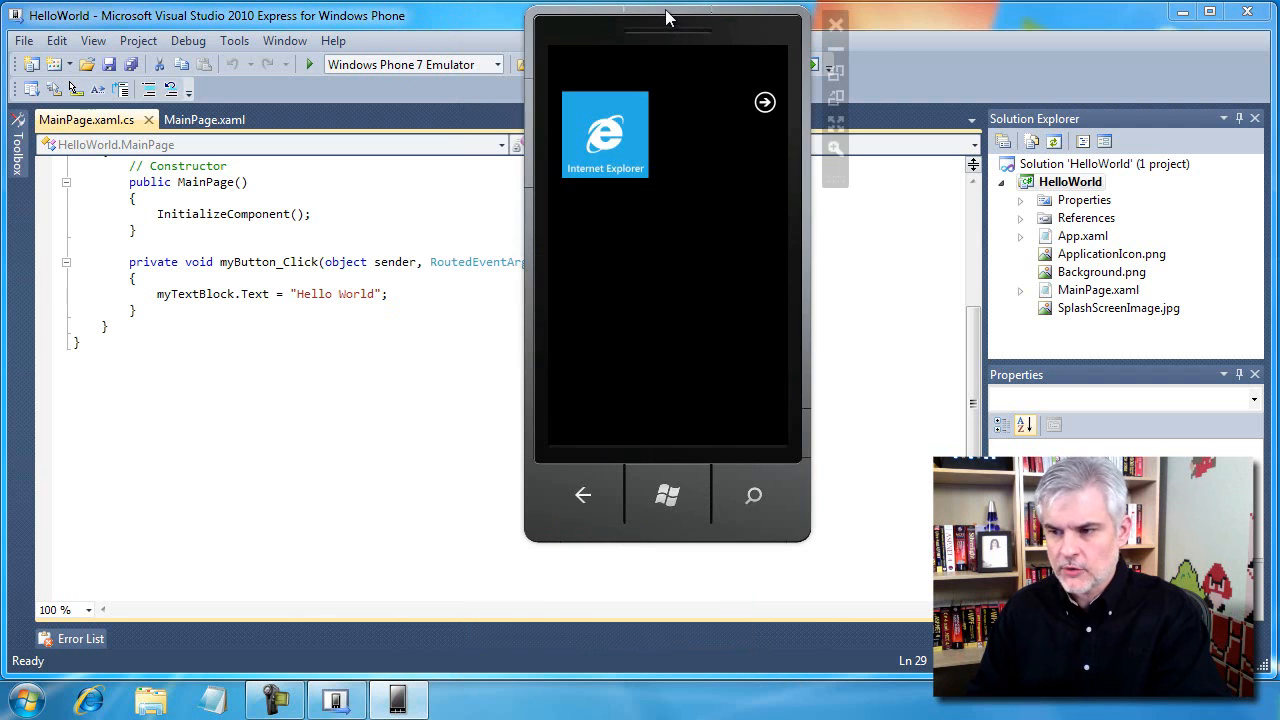
{"action": "left_click_drag", "start_coordinate": [668, 16], "coordinate": [580, 100]}
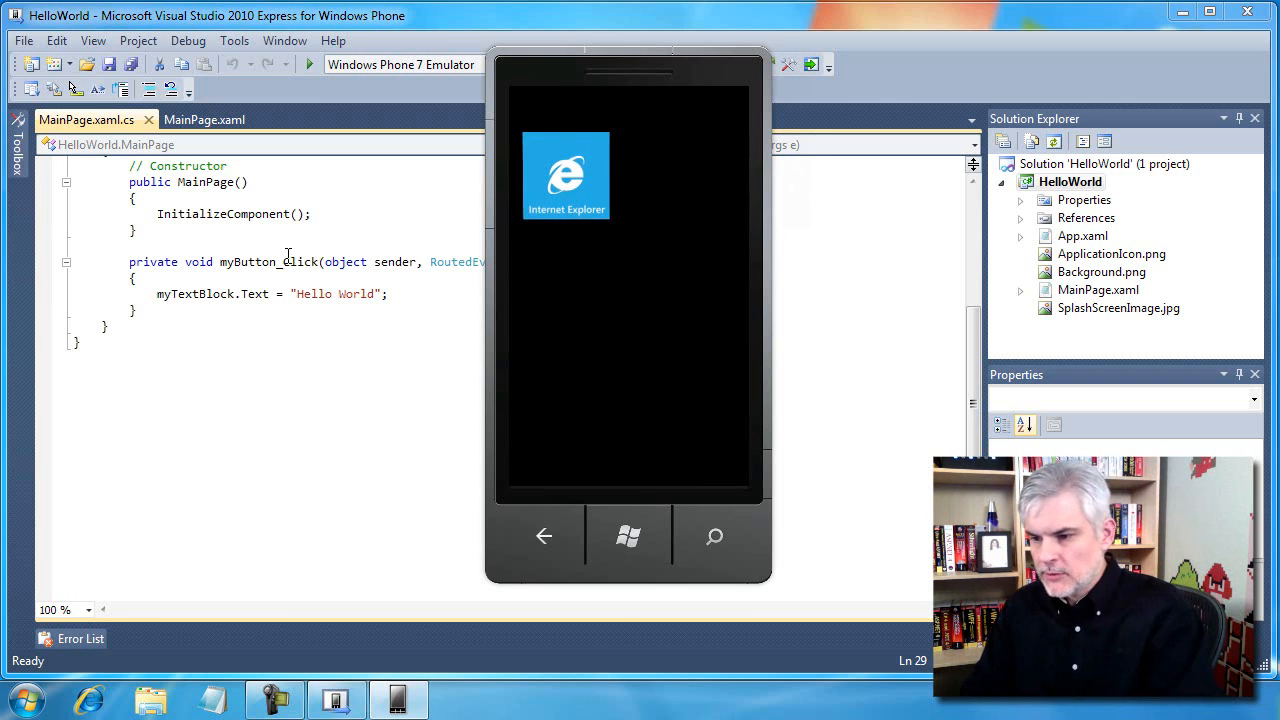
Launch Internet Explorer on the phone and enter learnvisualstudio.net in the address bar
{"action": "left_click", "coordinate": [566, 176]}
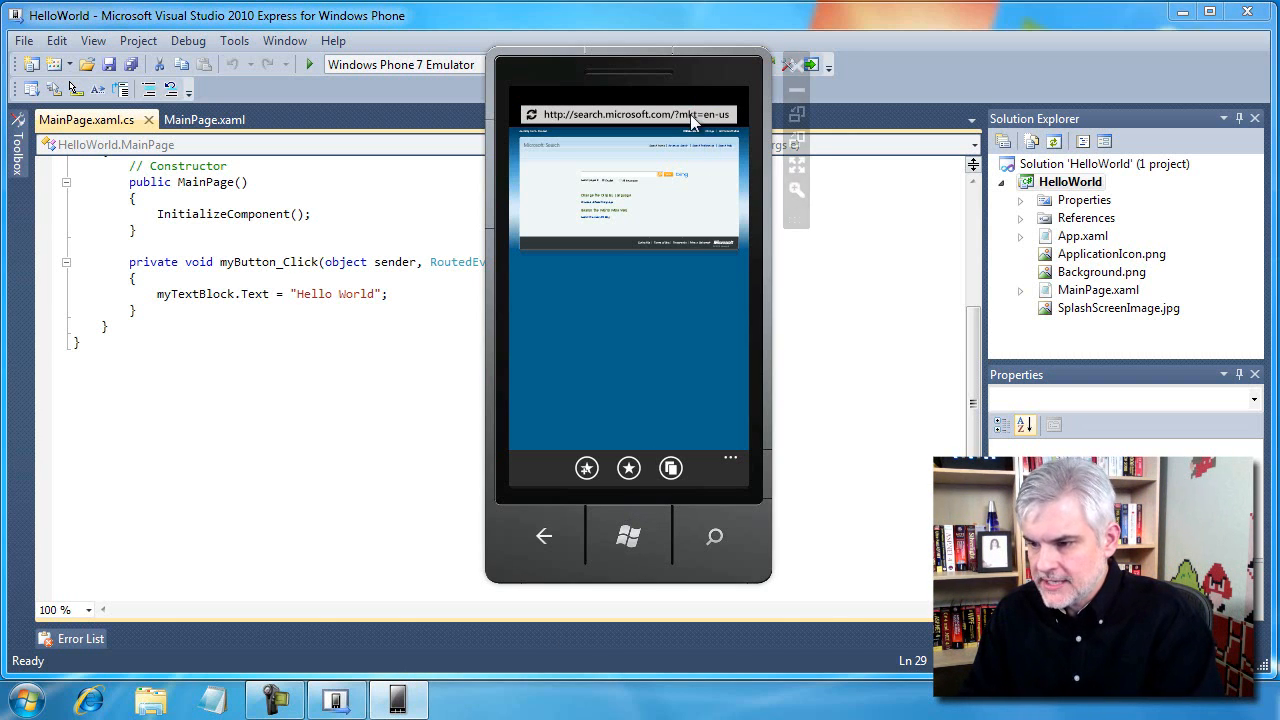
{"action": "left_click", "coordinate": [630, 114]}
{"action": "type", "text": "www.l"}
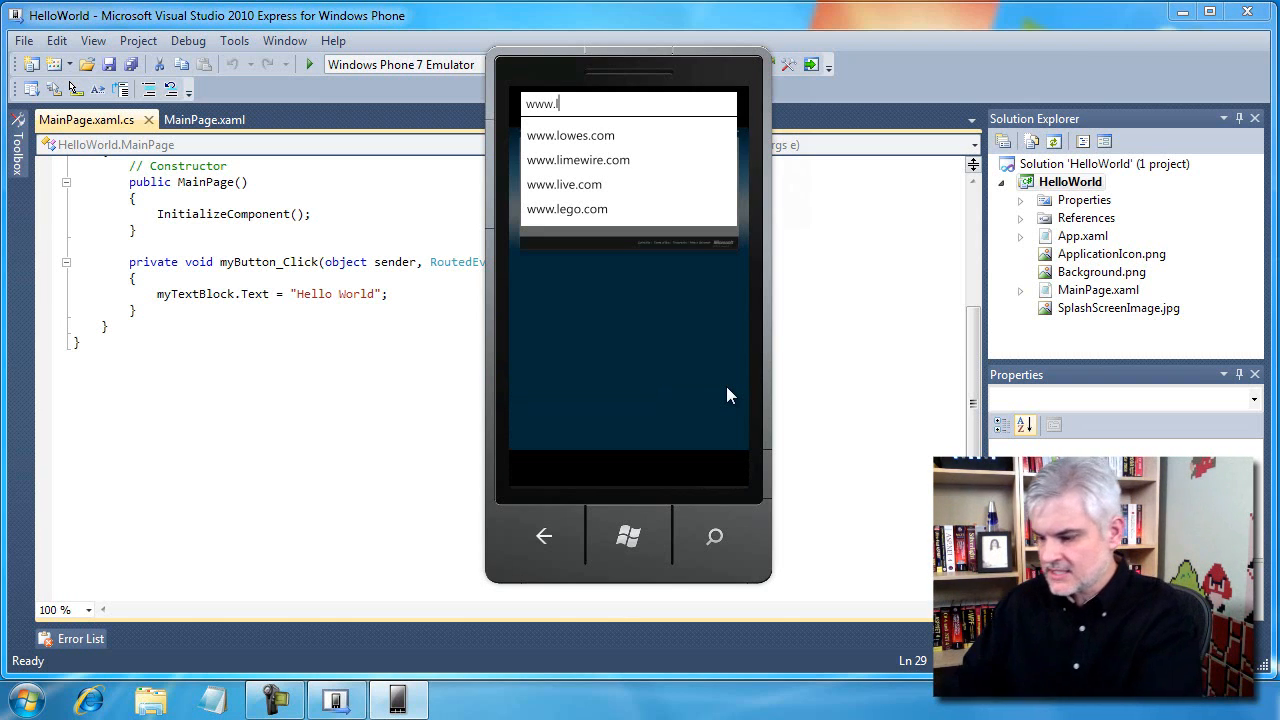
{"action": "type", "text": "earnvisualstudio.net/"}
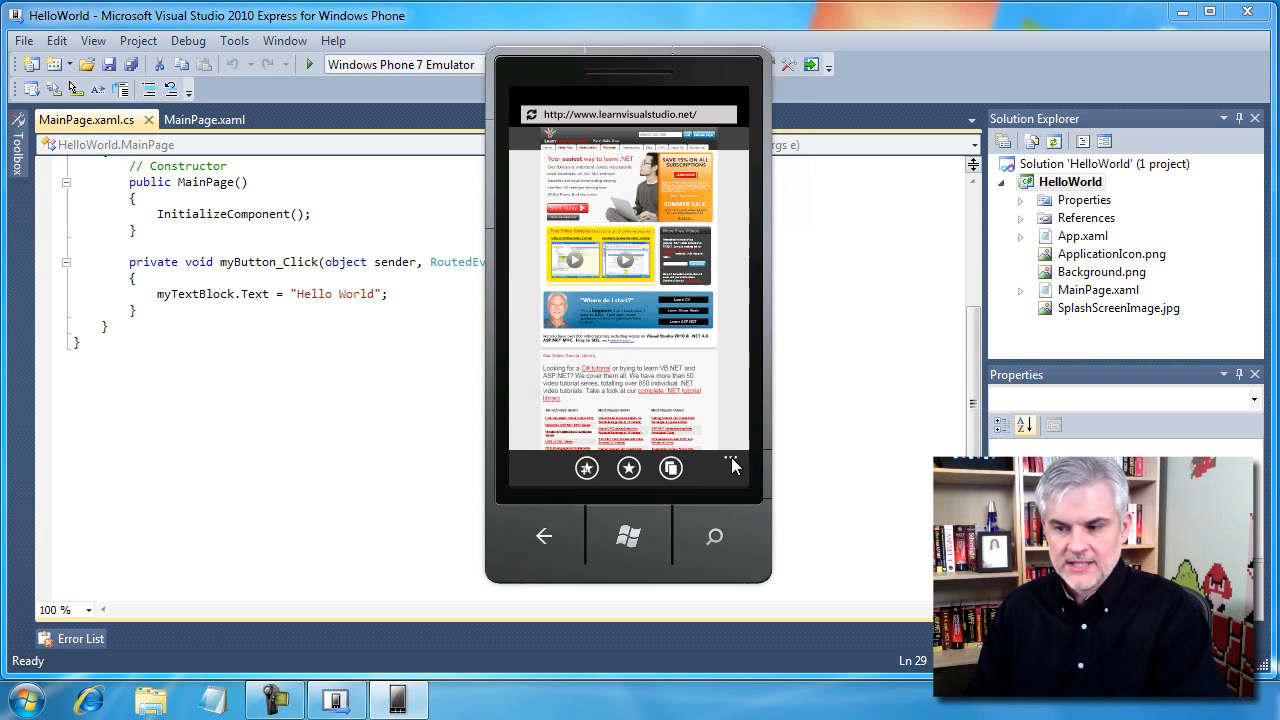
Save learnvisualstudio.net as a favorite from the browser's extra options
{"action": "left_click", "coordinate": [732, 468]}
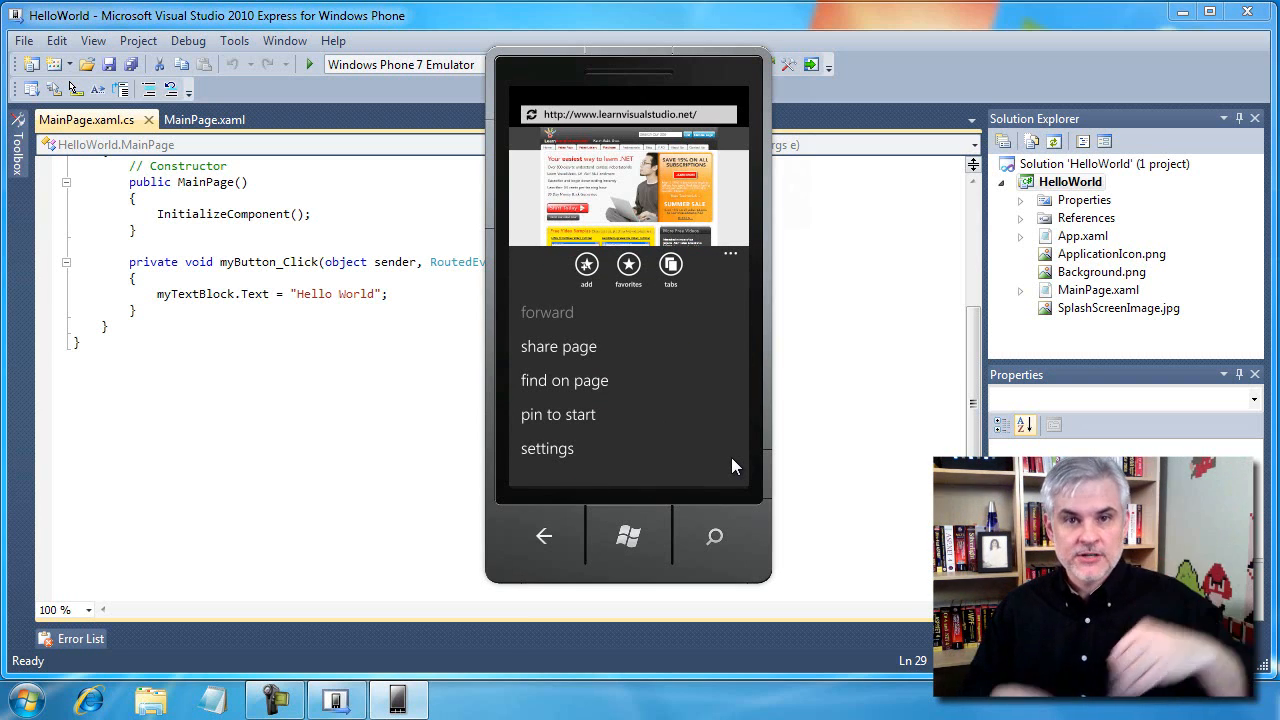
{"action": "mouse_move", "coordinate": [696, 362]}
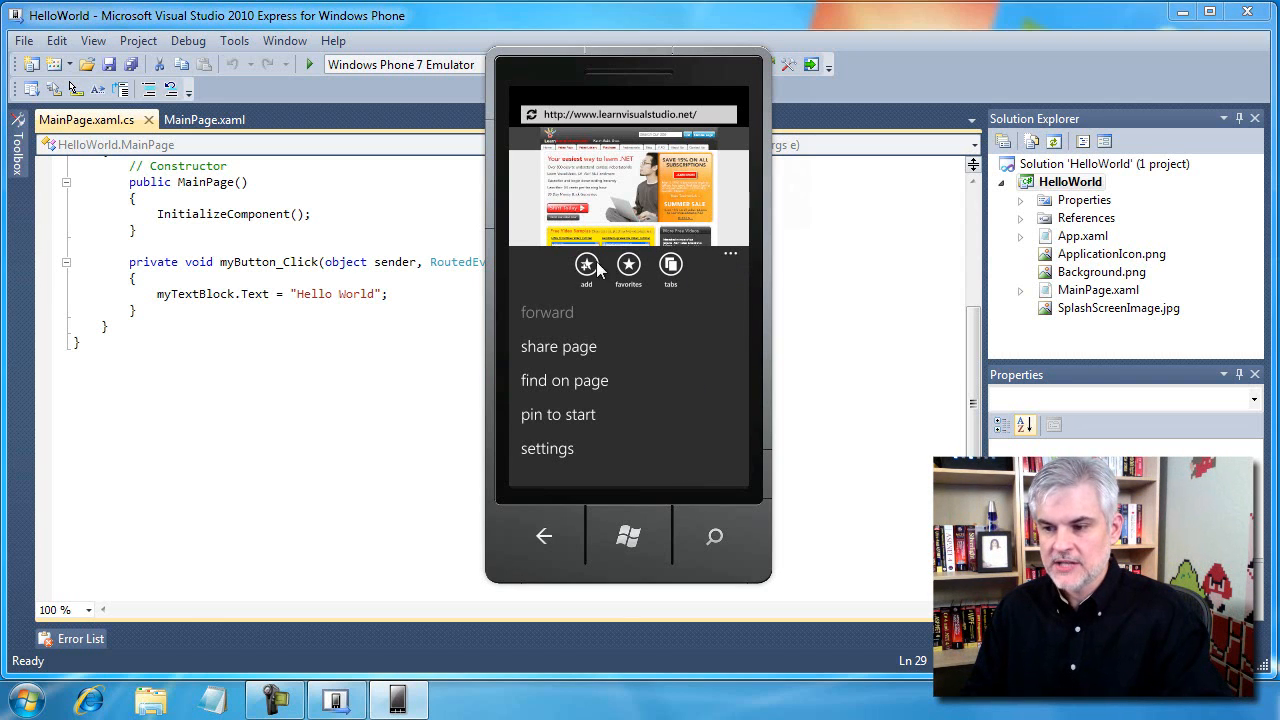
{"action": "mouse_move", "coordinate": [628, 270]}
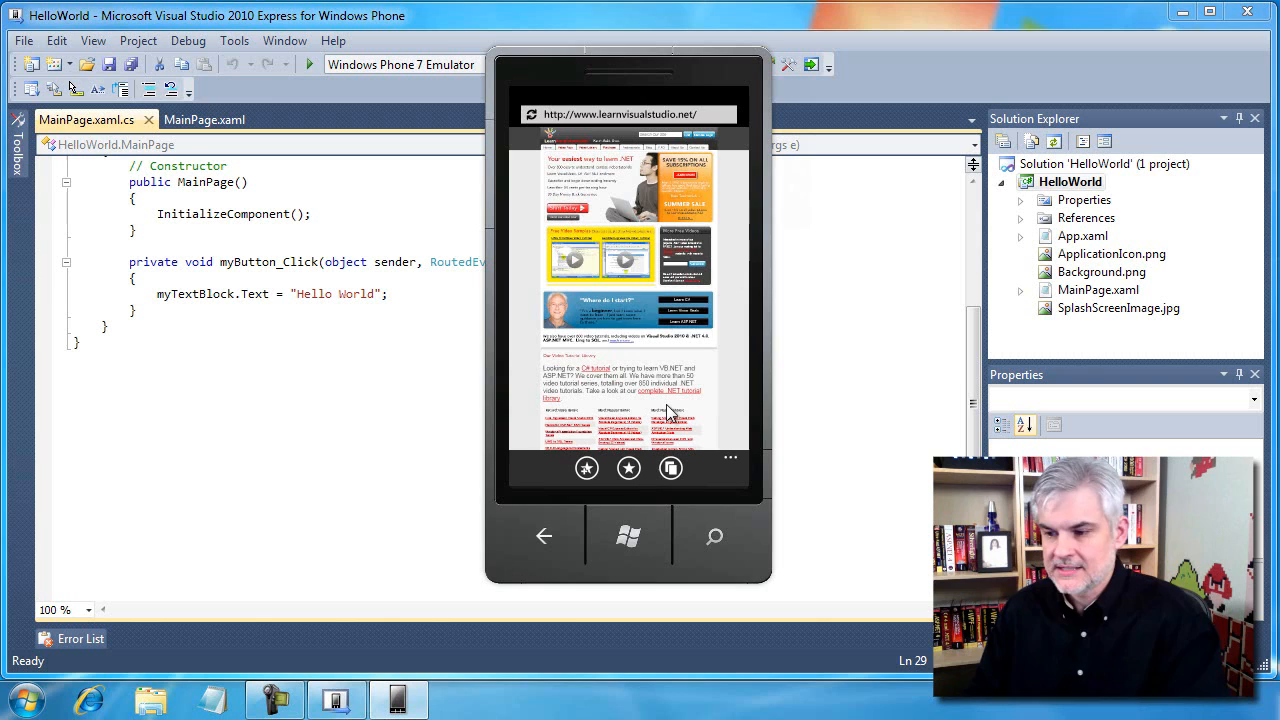
{"action": "mouse_move", "coordinate": [584, 496]}
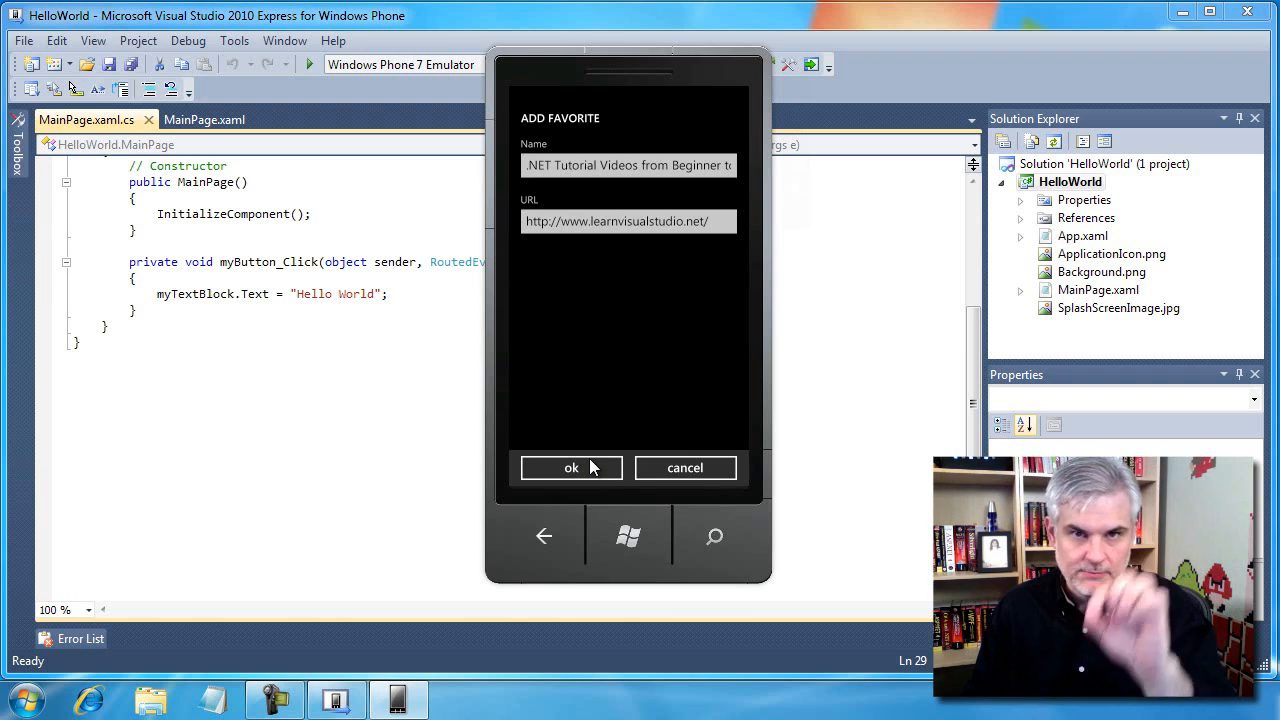
{"action": "mouse_move", "coordinate": [584, 476]}
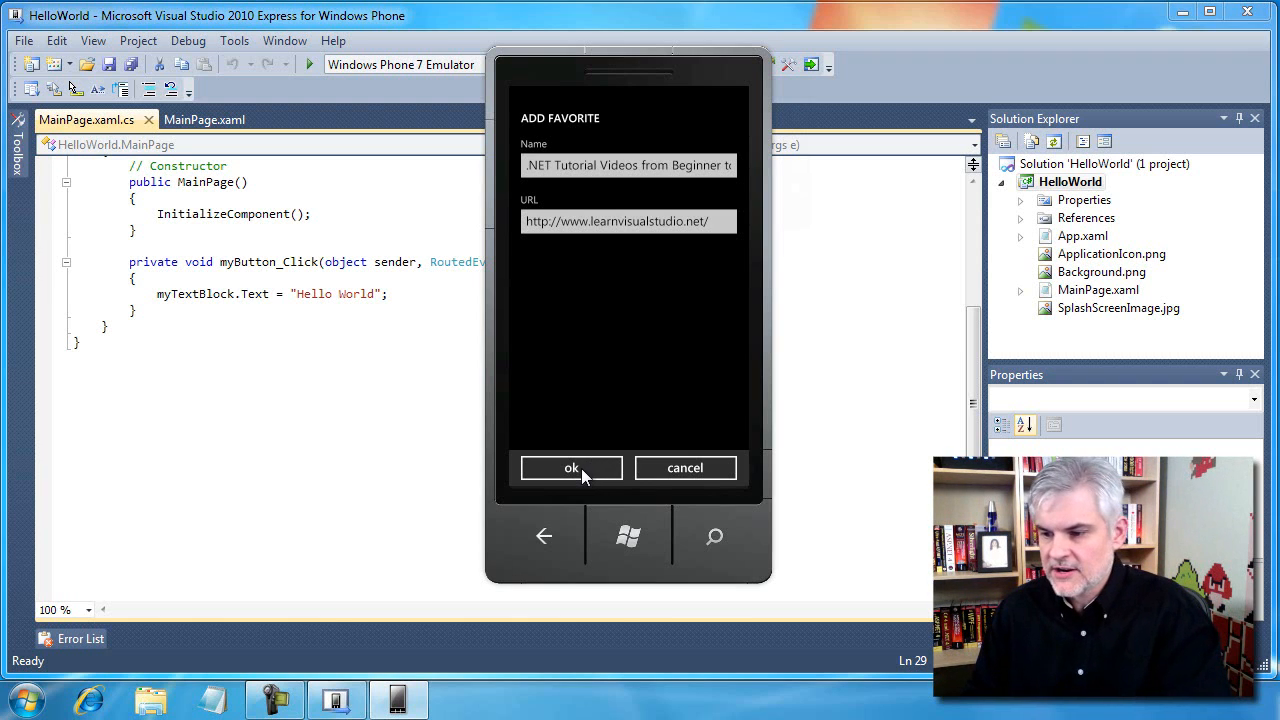
{"action": "left_click", "coordinate": [572, 468]}
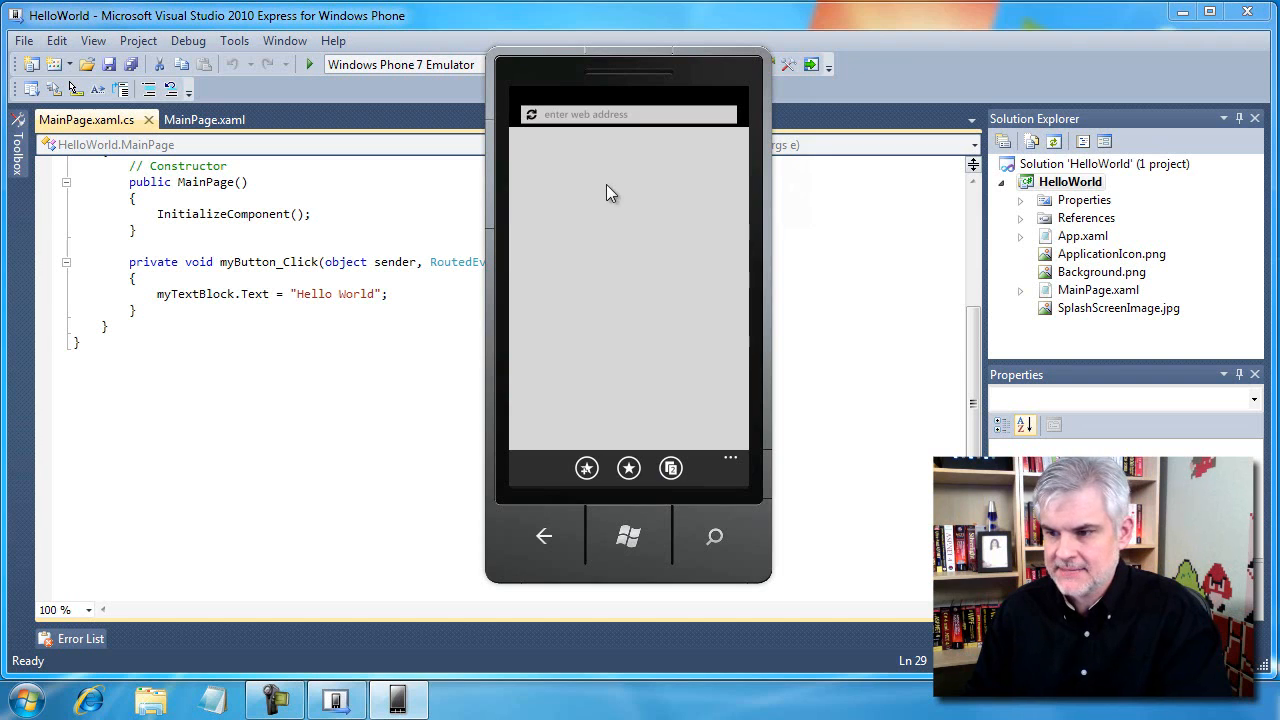
{"action": "left_click", "coordinate": [588, 468]}
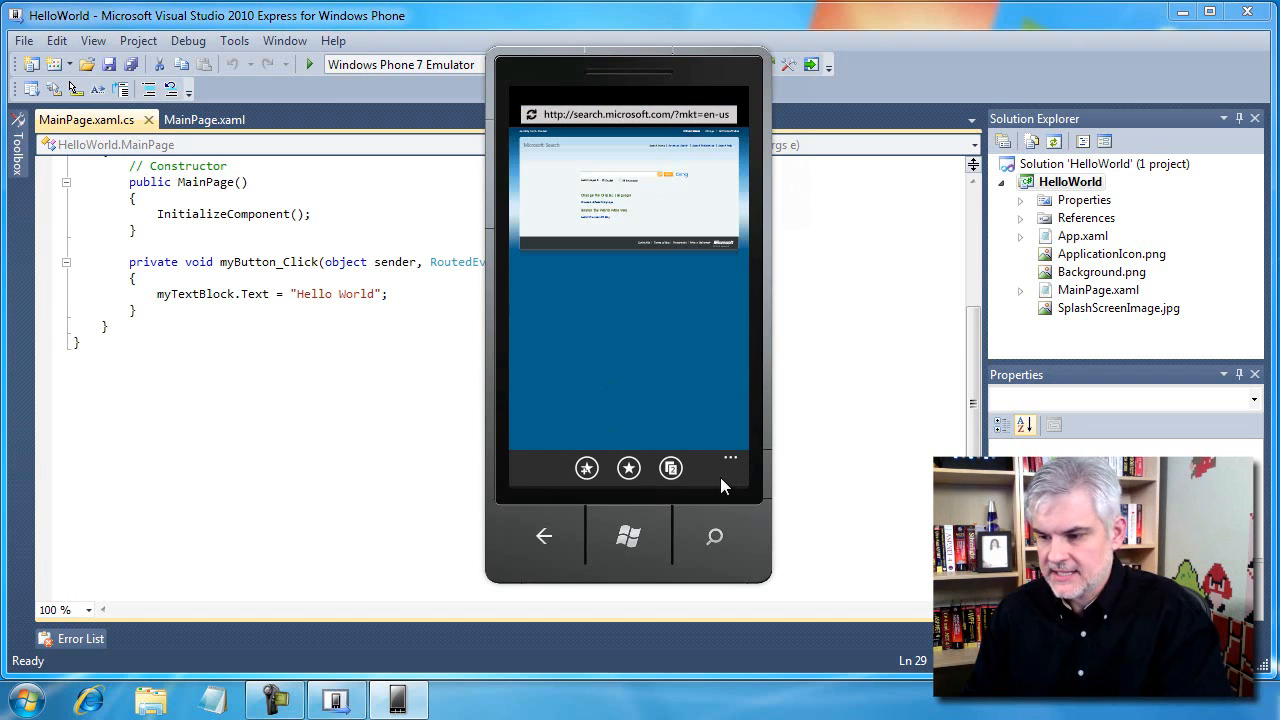
Switch from the Microsoft search tab back to the .NET Tutorial Video tab
{"action": "left_click", "coordinate": [670, 468]}
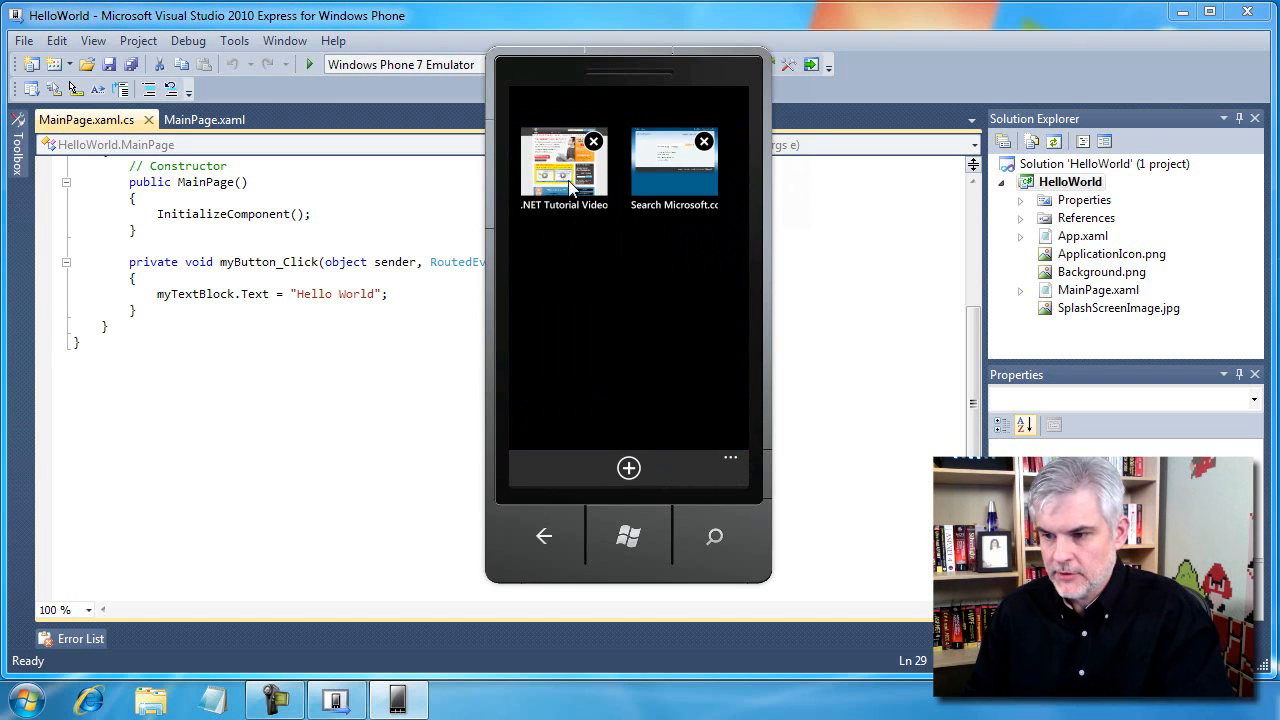
{"action": "left_click", "coordinate": [564, 164]}
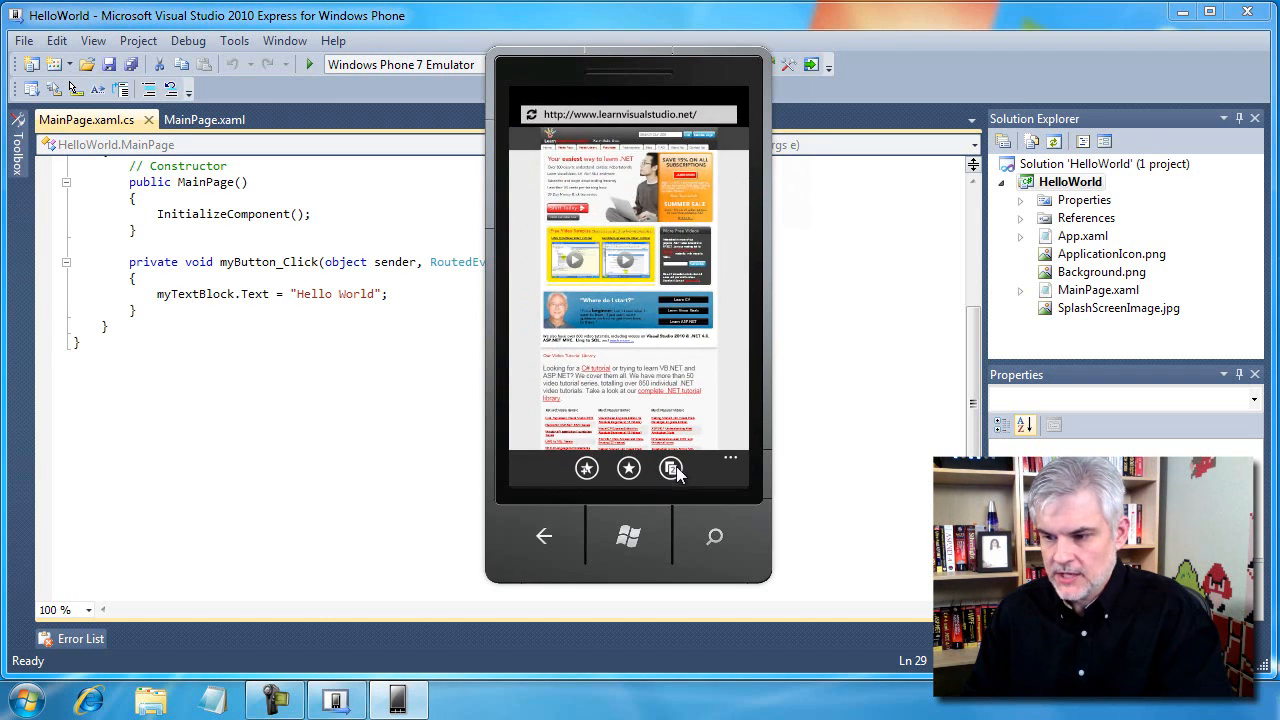
{"action": "left_click", "coordinate": [670, 468]}
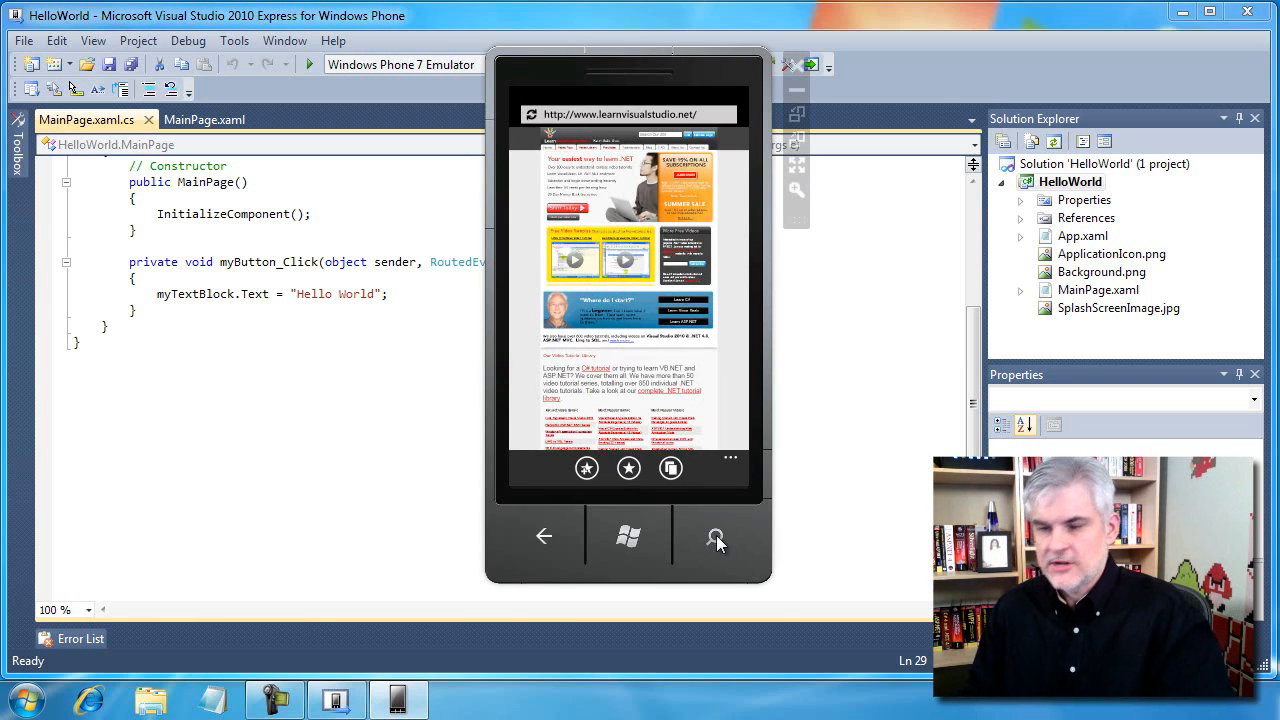
Start a phone search with the hardware button and allow it to use location
{"action": "left_click", "coordinate": [714, 536]}
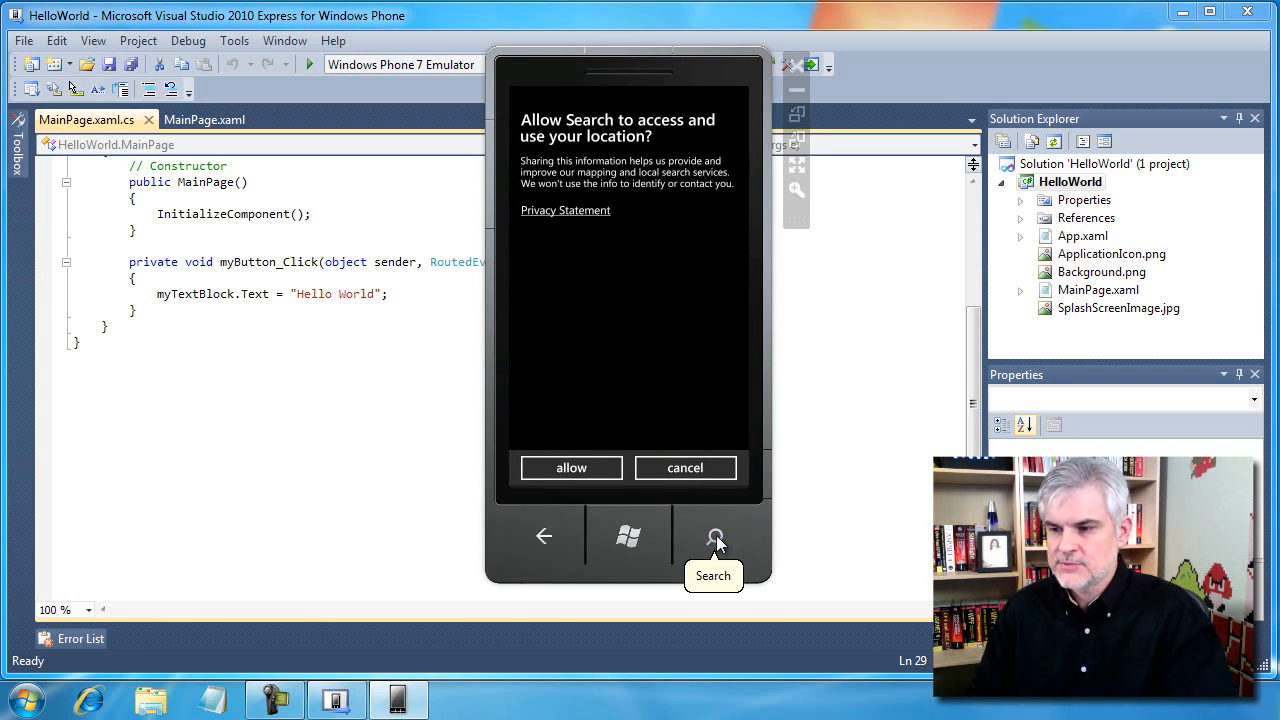
{"action": "mouse_move", "coordinate": [572, 468]}
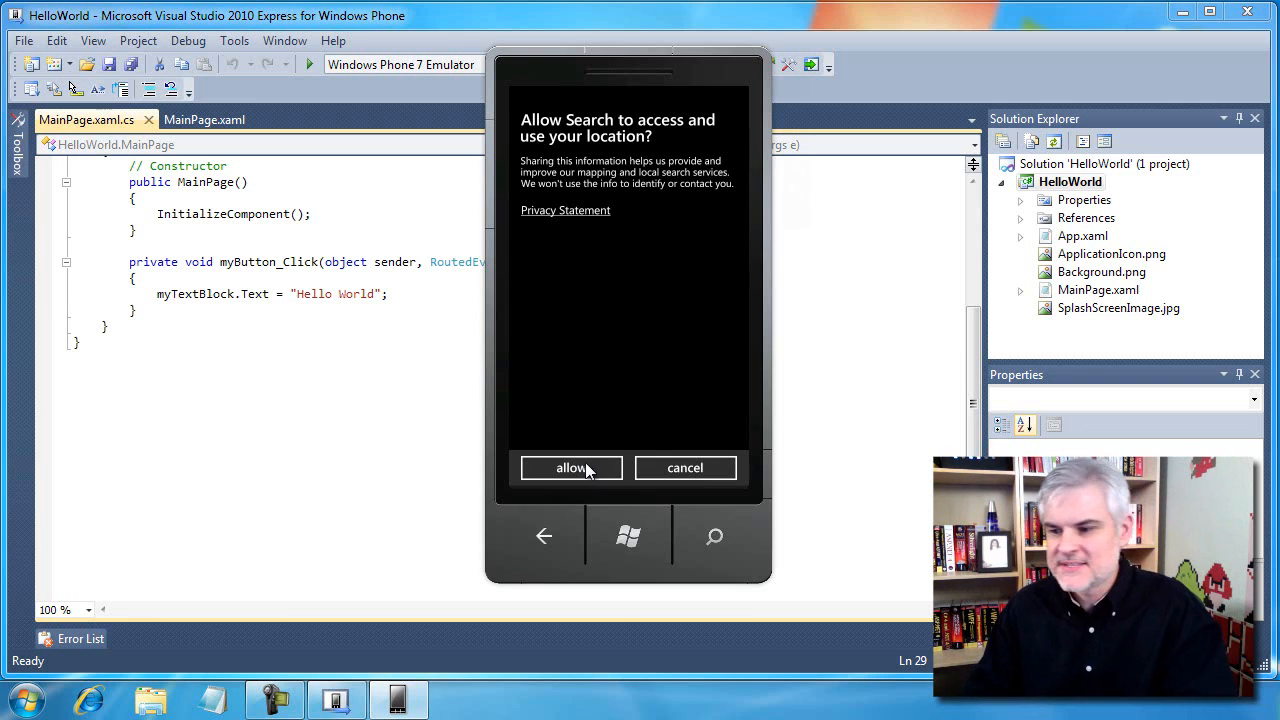
{"action": "left_click", "coordinate": [572, 468]}
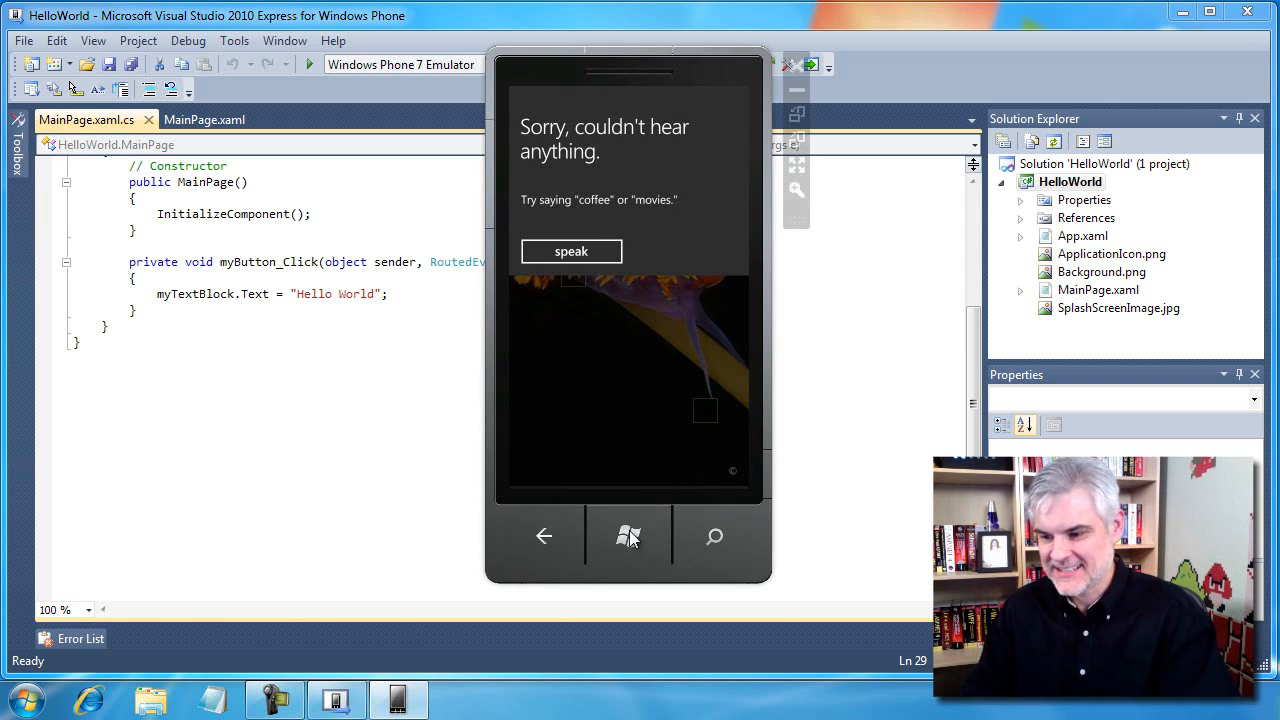
Return to the start screen and show the full list of installed apps
{"action": "left_click", "coordinate": [628, 536]}
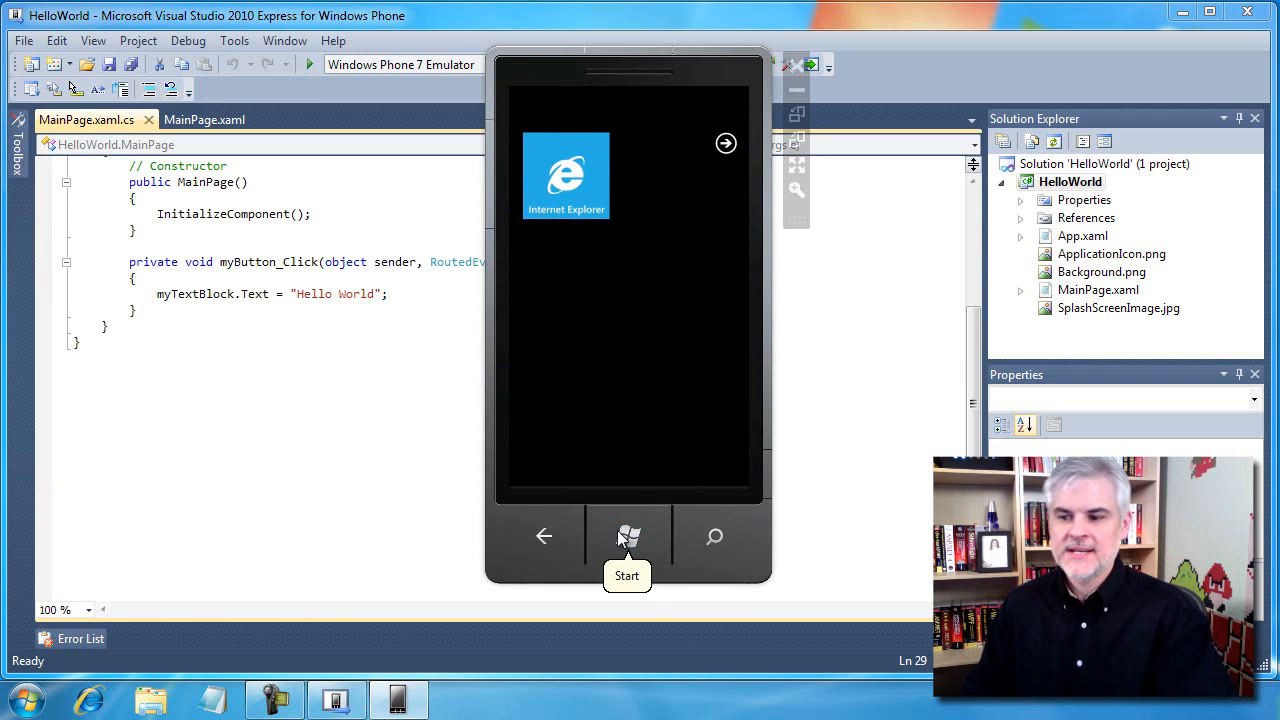
{"action": "mouse_move", "coordinate": [718, 156]}
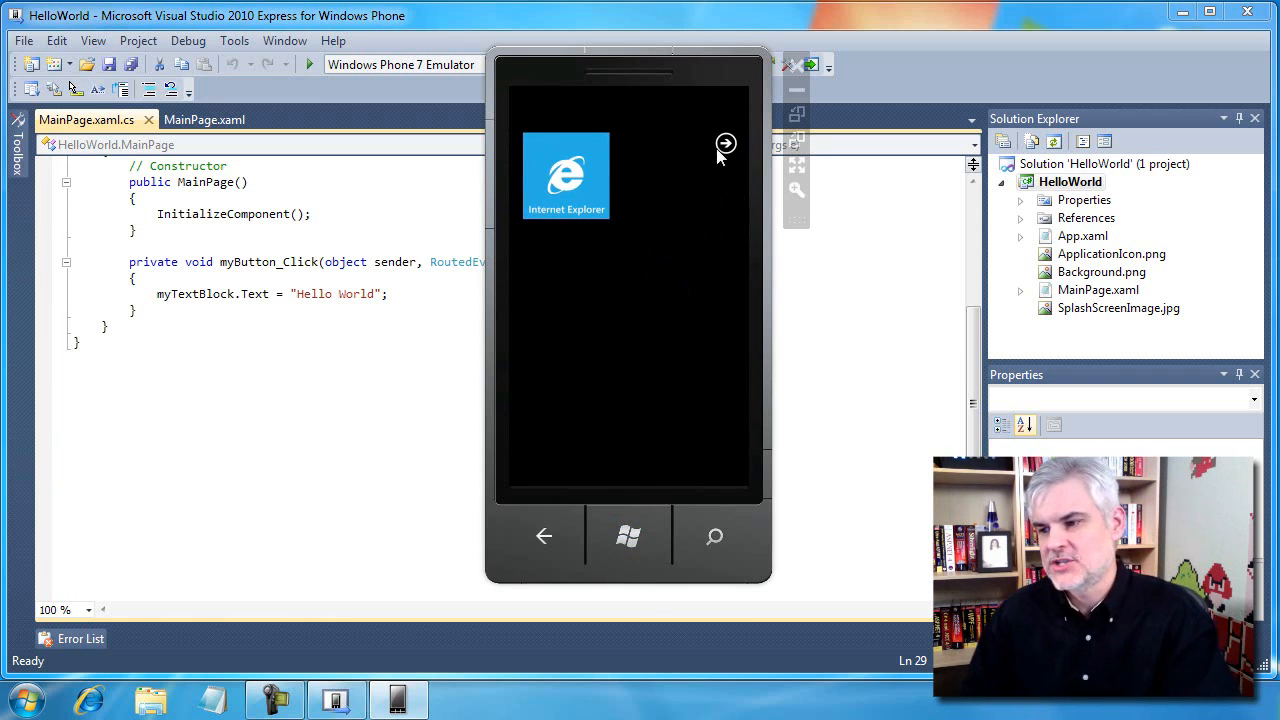
{"action": "left_click", "coordinate": [726, 144]}
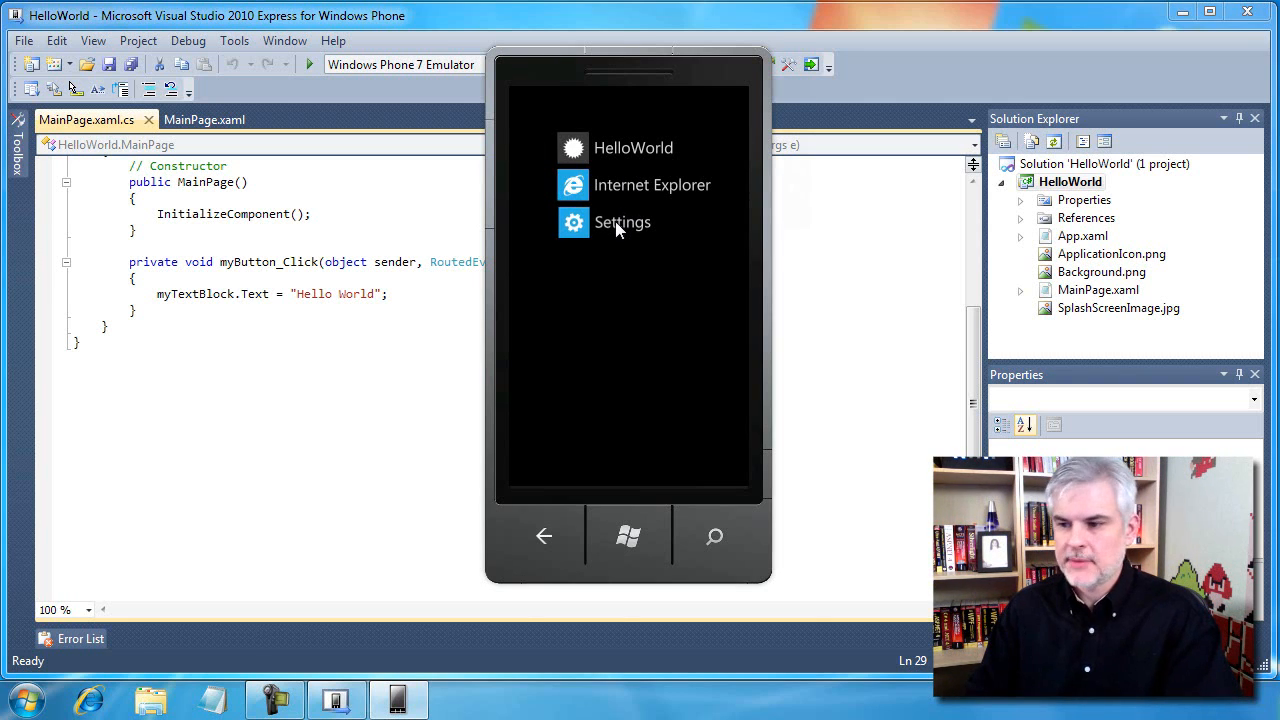
Go into Settings and bring up the theme page under system
{"action": "left_click", "coordinate": [622, 222]}
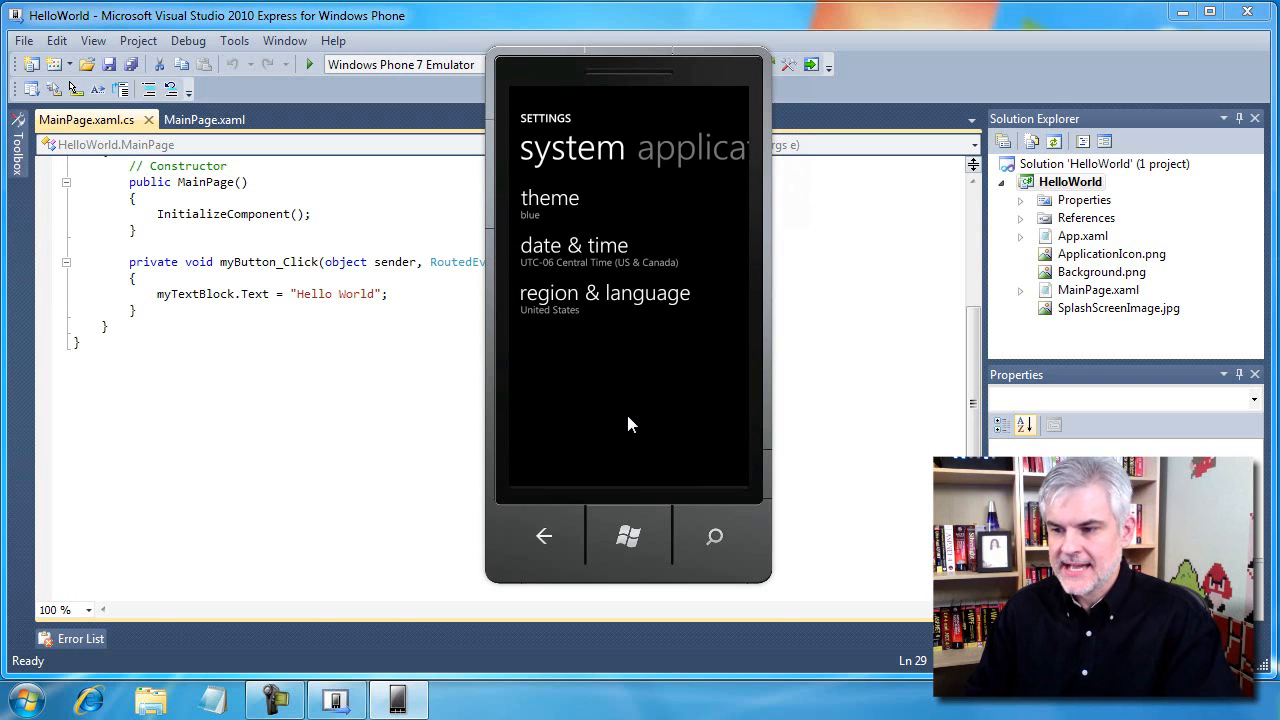
{"action": "mouse_move", "coordinate": [548, 412]}
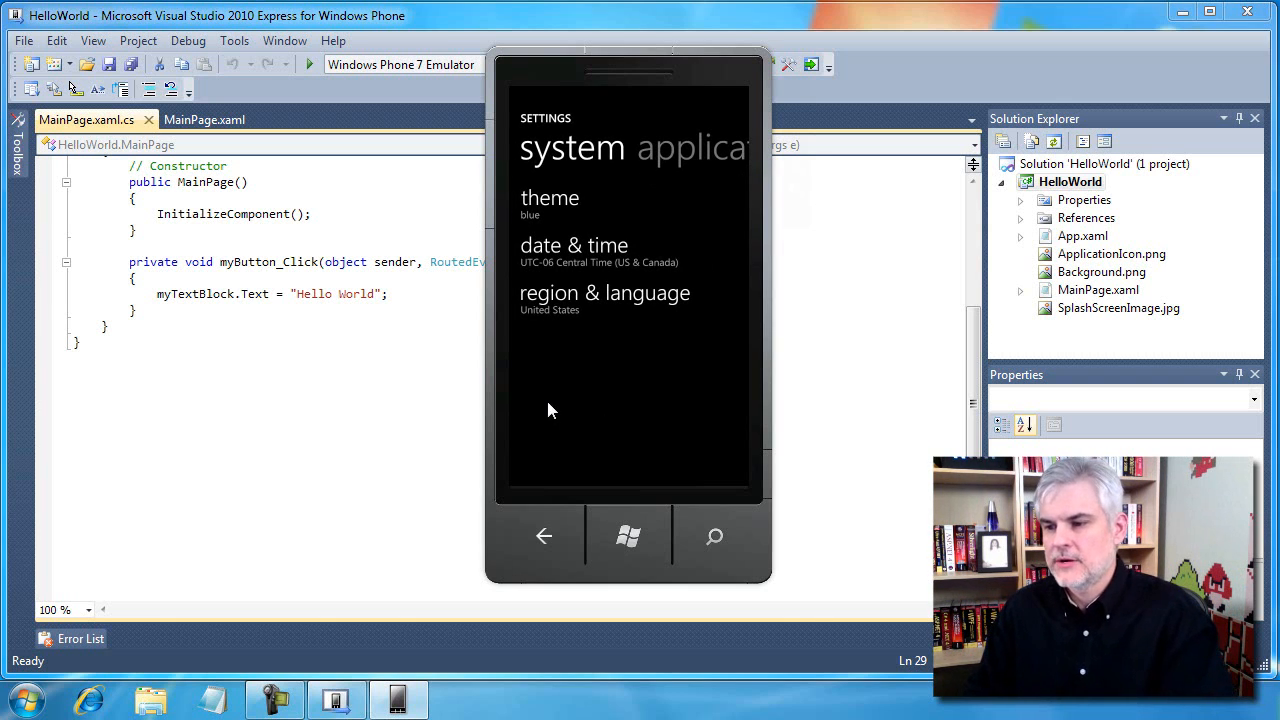
{"action": "mouse_move", "coordinate": [568, 204]}
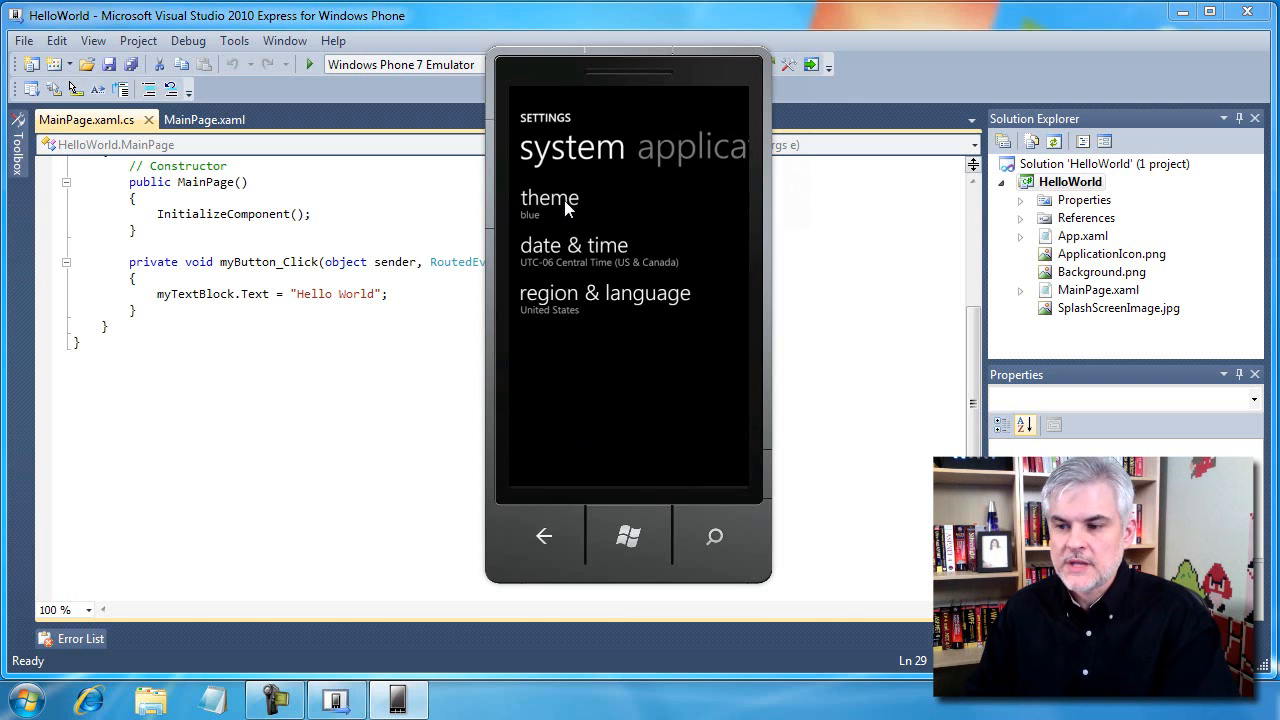
{"action": "left_click", "coordinate": [548, 204]}
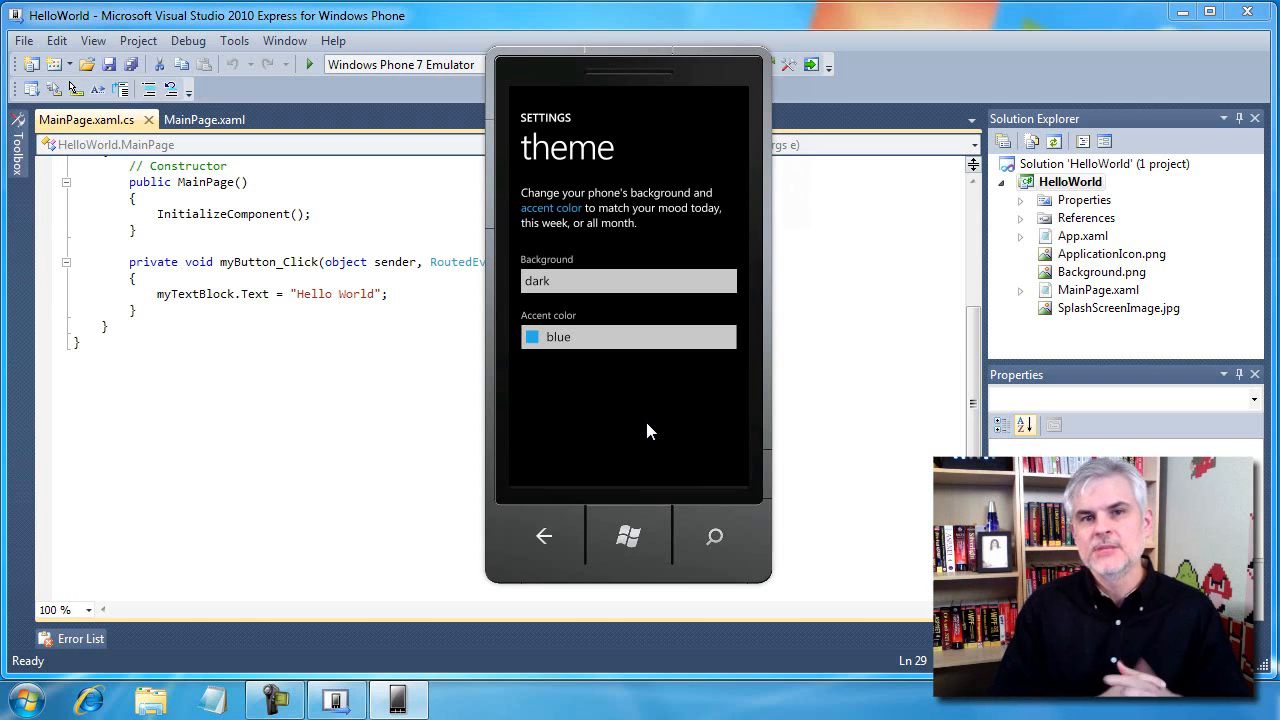
{"action": "mouse_move", "coordinate": [584, 332]}
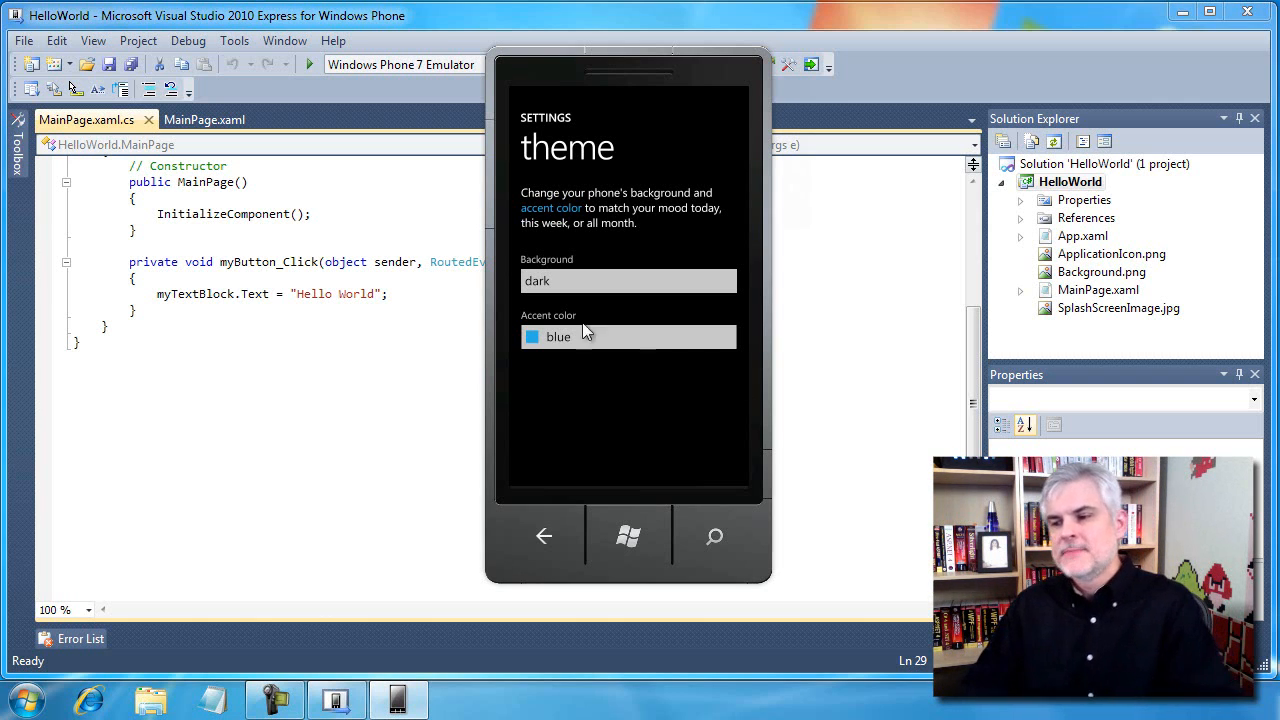
Change the theme background to light and the accent colour to brown
{"action": "left_click", "coordinate": [628, 280]}
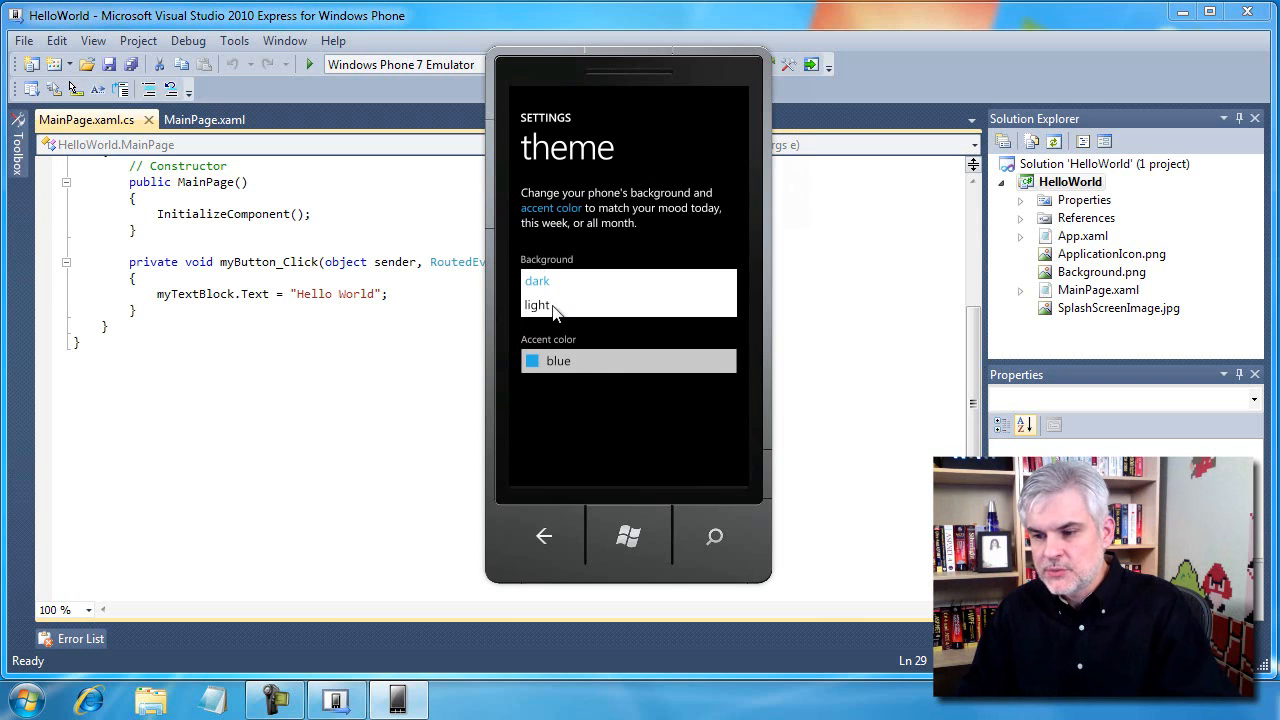
{"action": "left_click", "coordinate": [540, 304]}
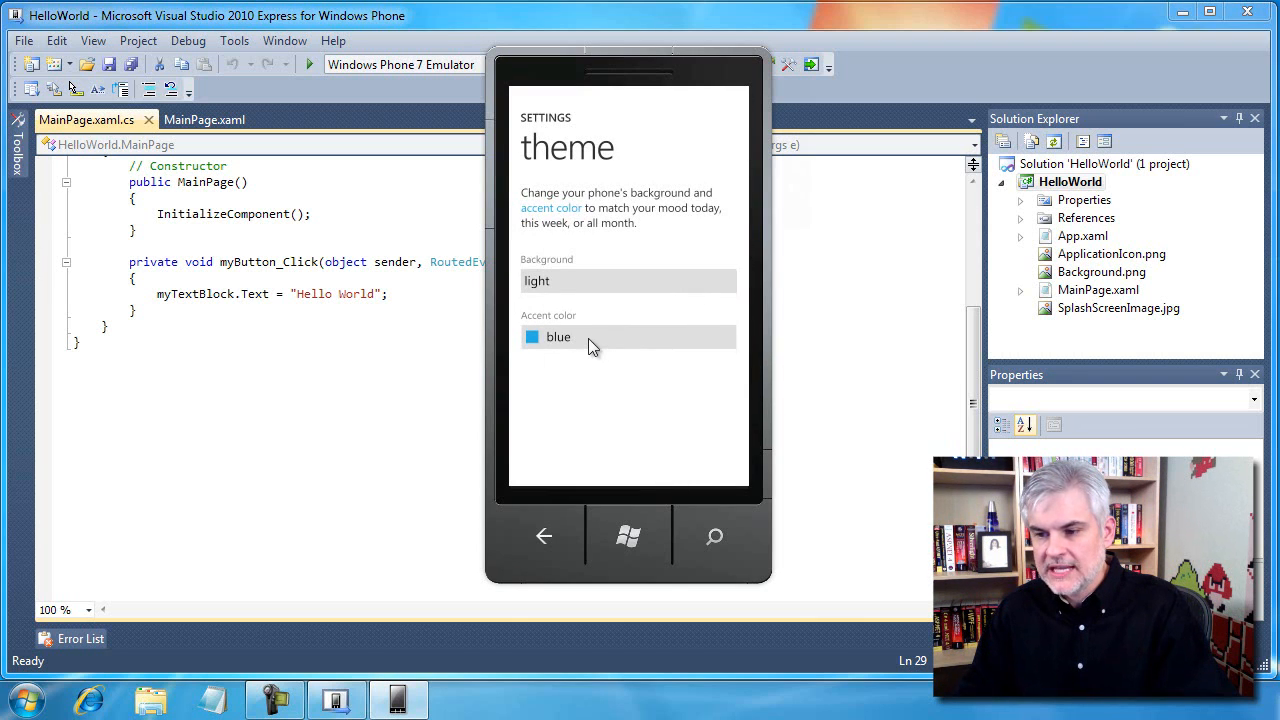
{"action": "left_click", "coordinate": [628, 336]}
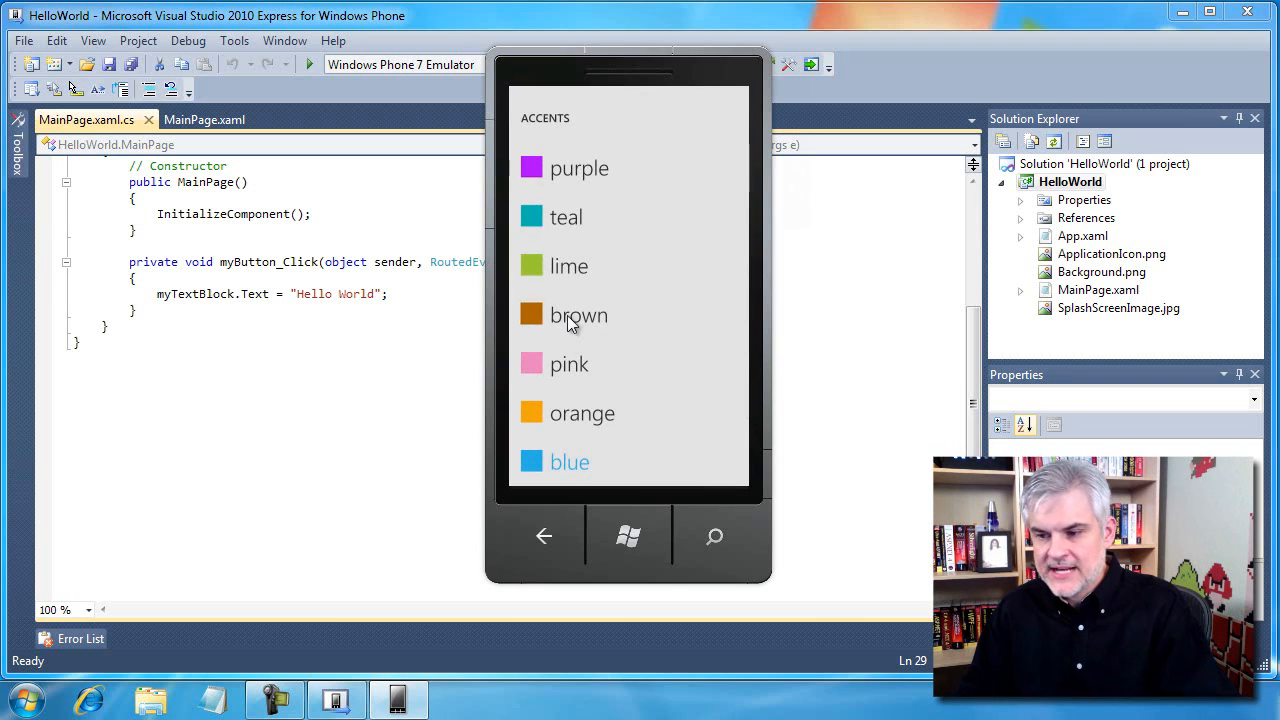
{"action": "left_click", "coordinate": [578, 316]}
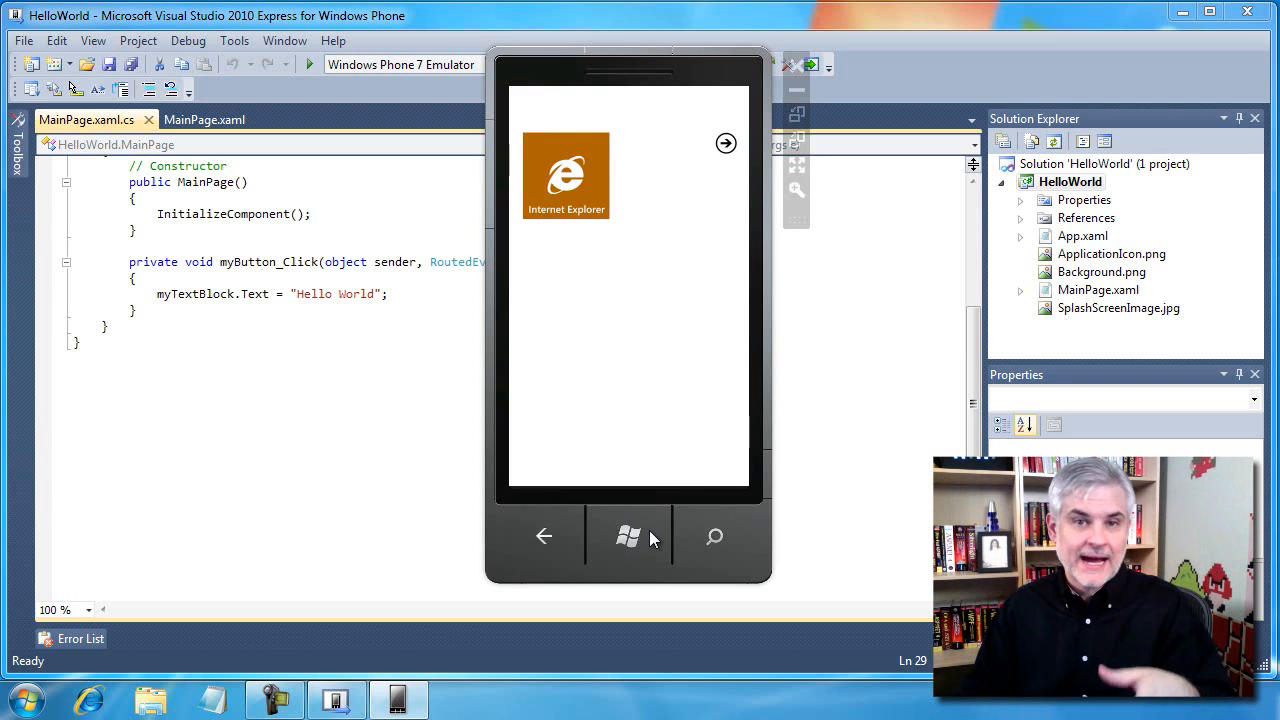
{"action": "mouse_move", "coordinate": [612, 276]}
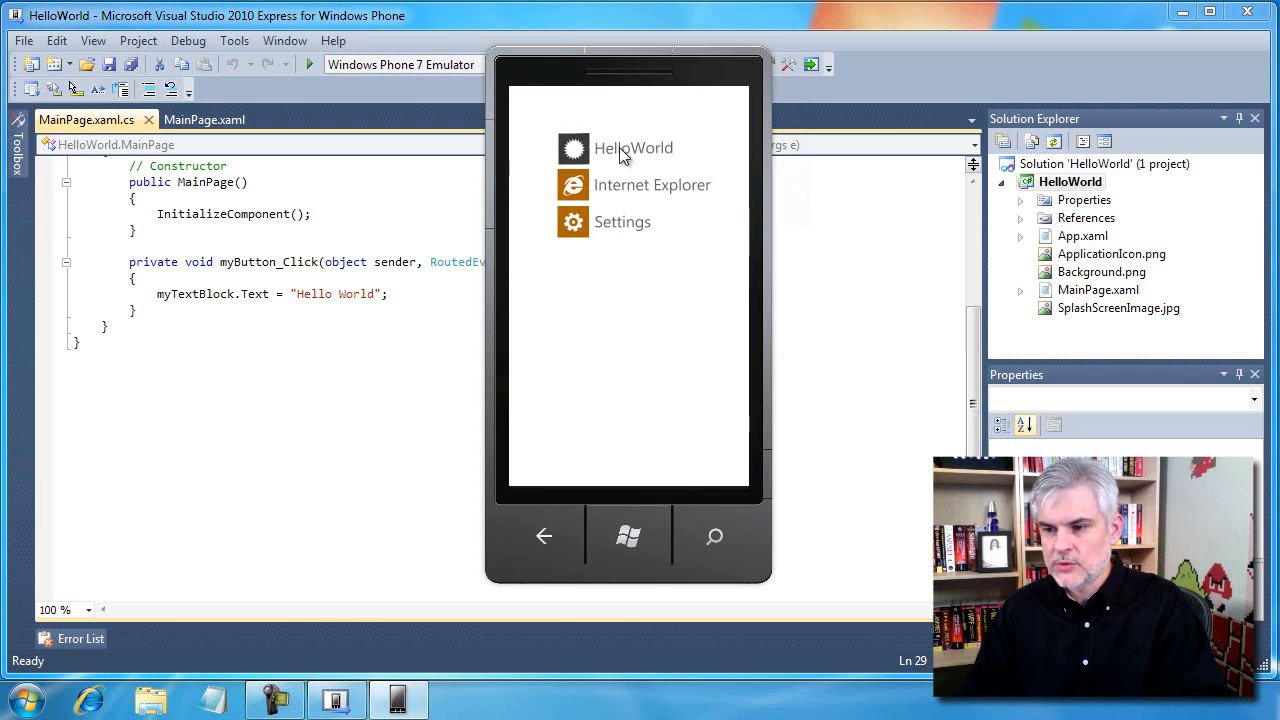
Launch HelloWorld from the app list so it runs in the light theme
{"action": "left_click", "coordinate": [632, 148]}
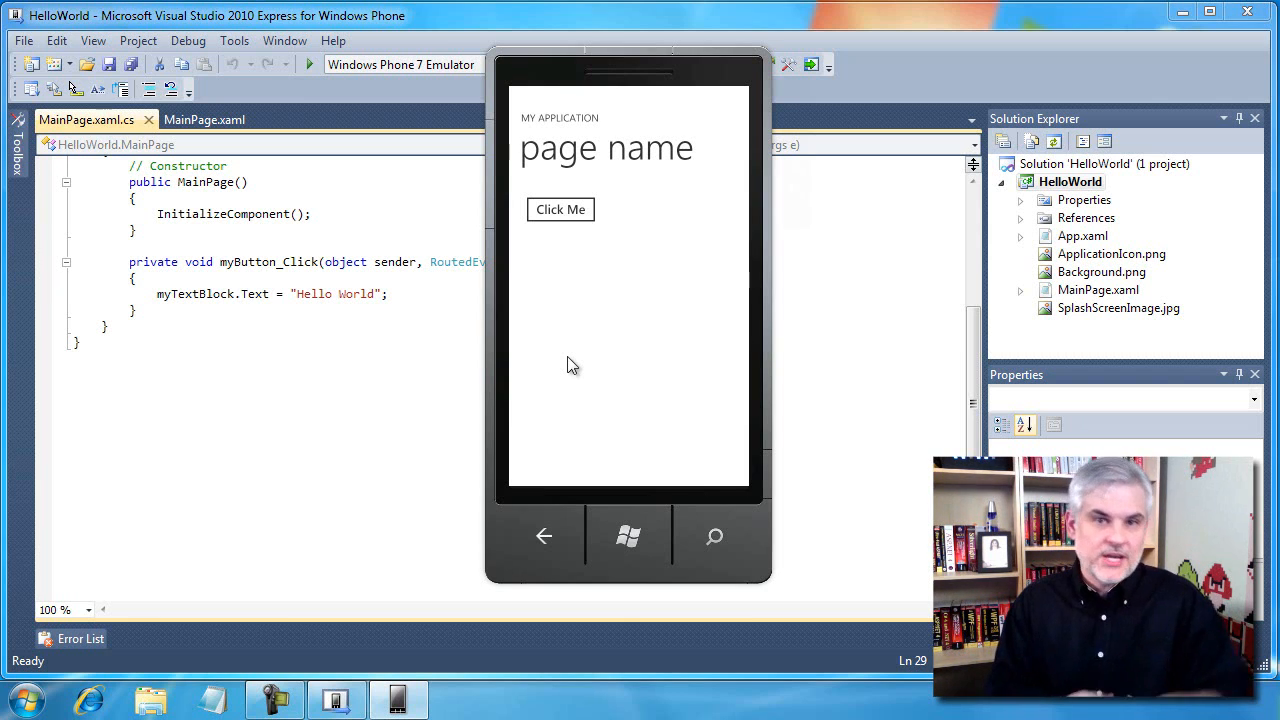
{"action": "mouse_move", "coordinate": [570, 332]}
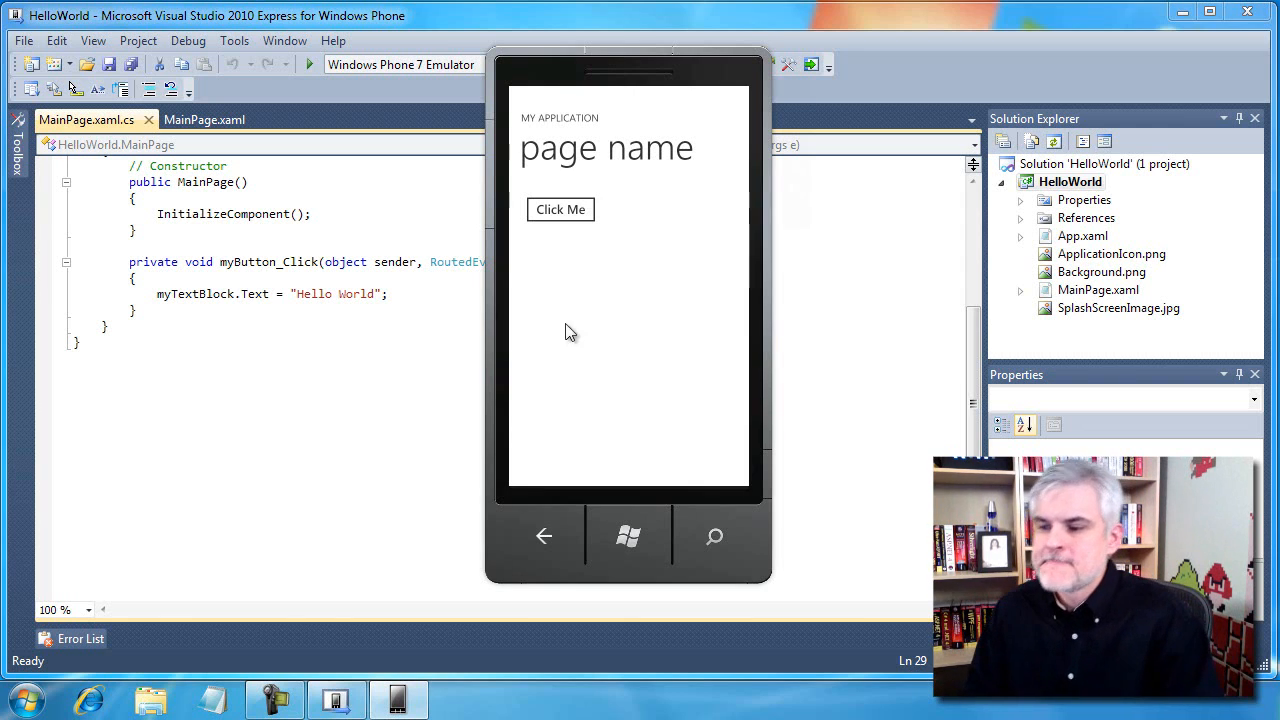